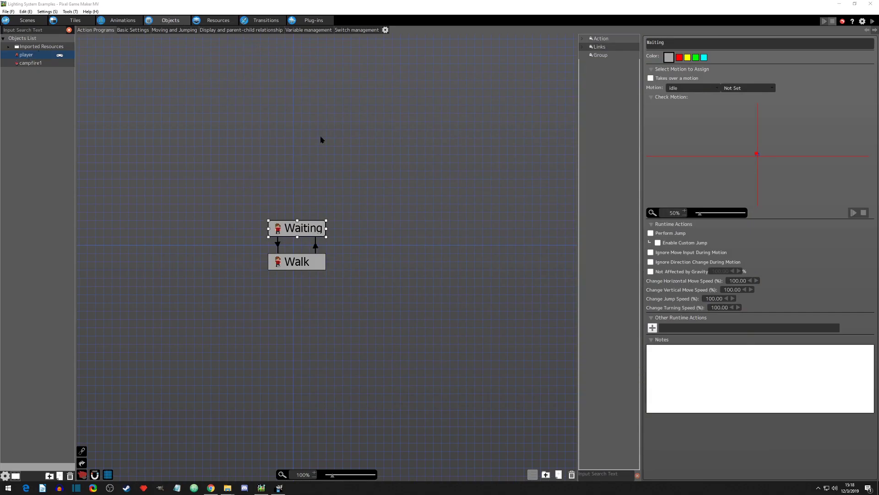
Enable Set Field of Vision, Lighting in the object settings list and confirm.
{"action": "left_click", "coordinate": [386, 30]}
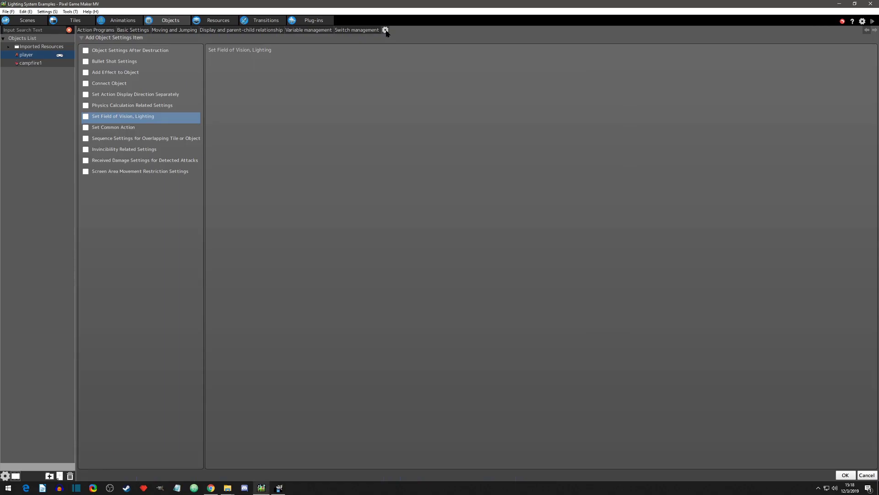
{"action": "mouse_move", "coordinate": [94, 115]}
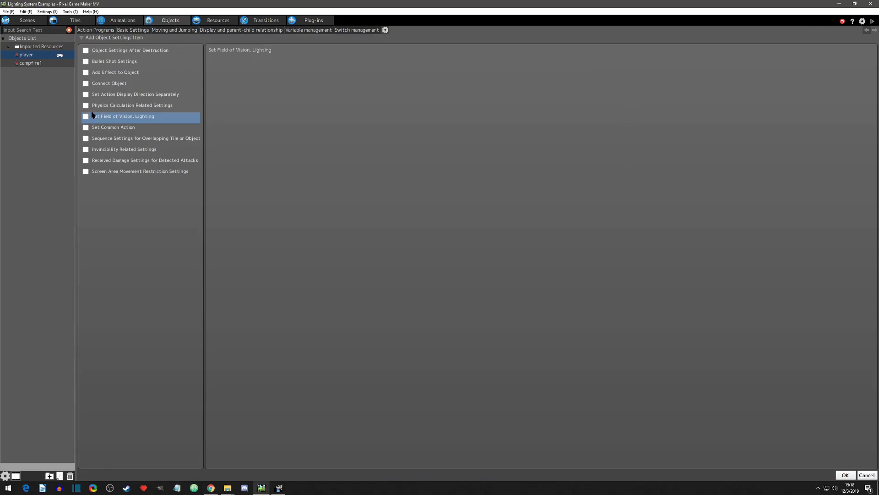
{"action": "left_click", "coordinate": [86, 116]}
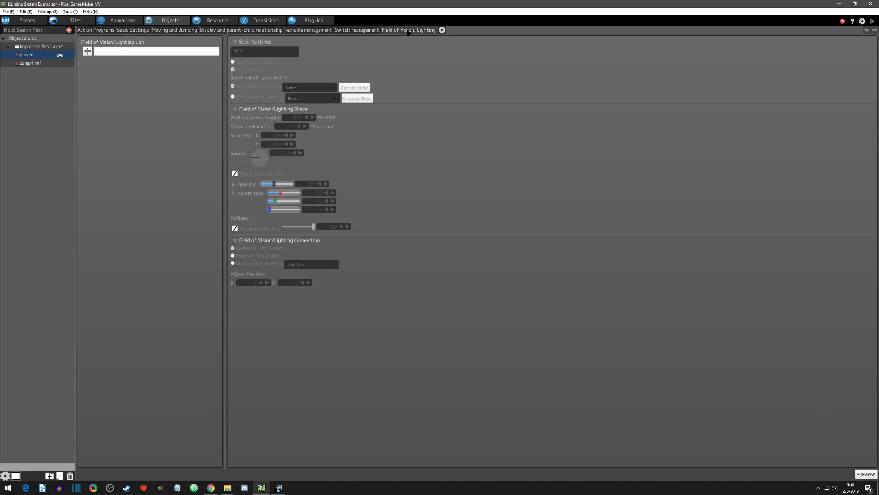
Add a new entry to the Field of Vision/Lighting list and show its settings.
{"action": "left_click", "coordinate": [409, 29]}
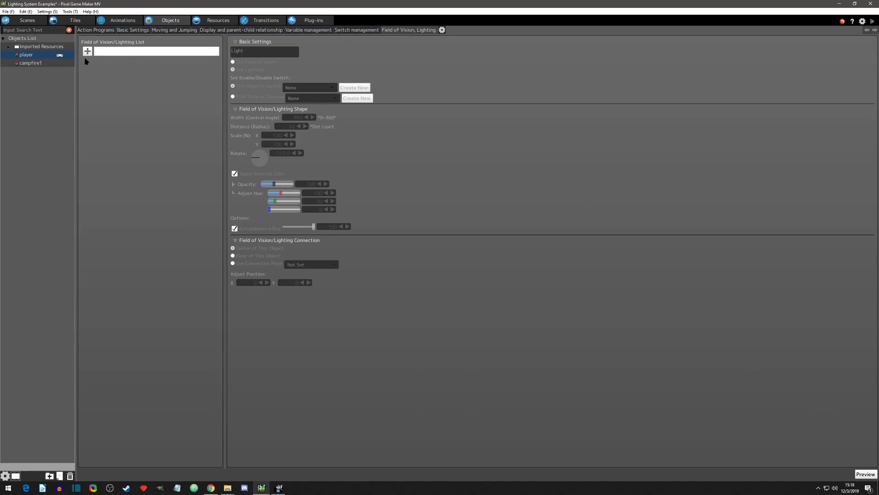
{"action": "left_click", "coordinate": [87, 50]}
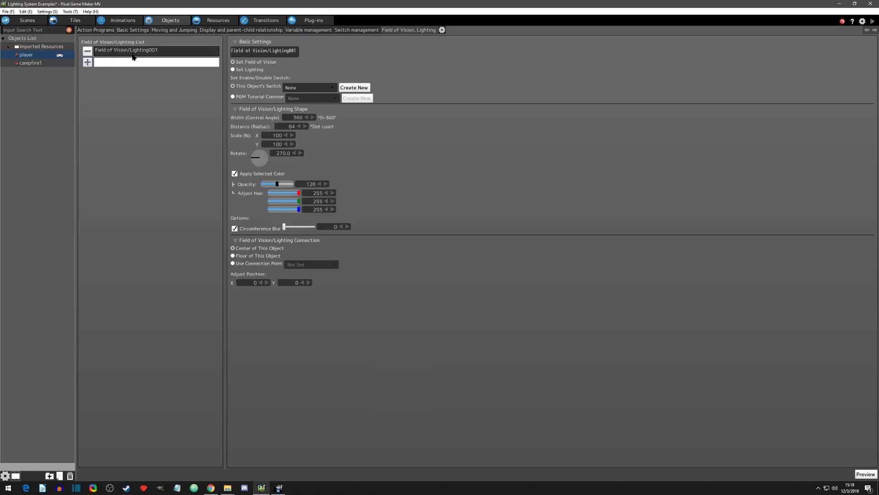
{"action": "left_click", "coordinate": [148, 49]}
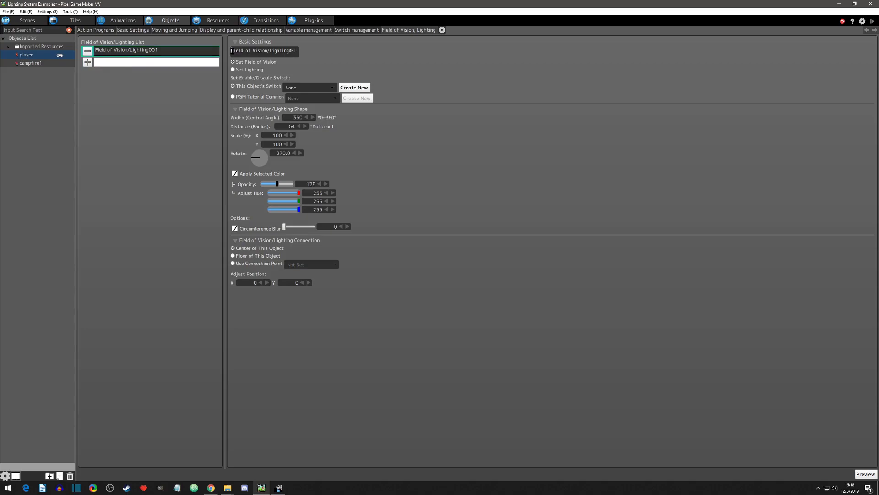
Rename the entry to Player Light and set it to lighting rather than field of vision.
{"action": "triple_click", "coordinate": [264, 50]}
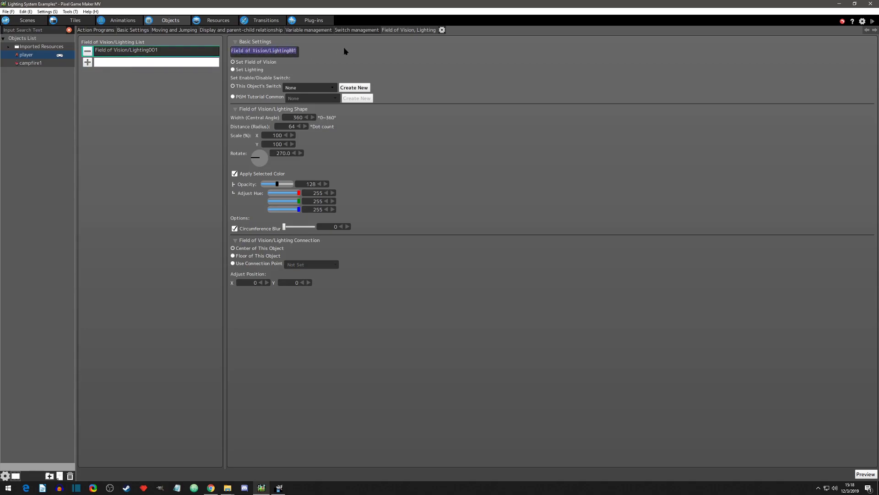
{"action": "type", "text": "Player Light"}
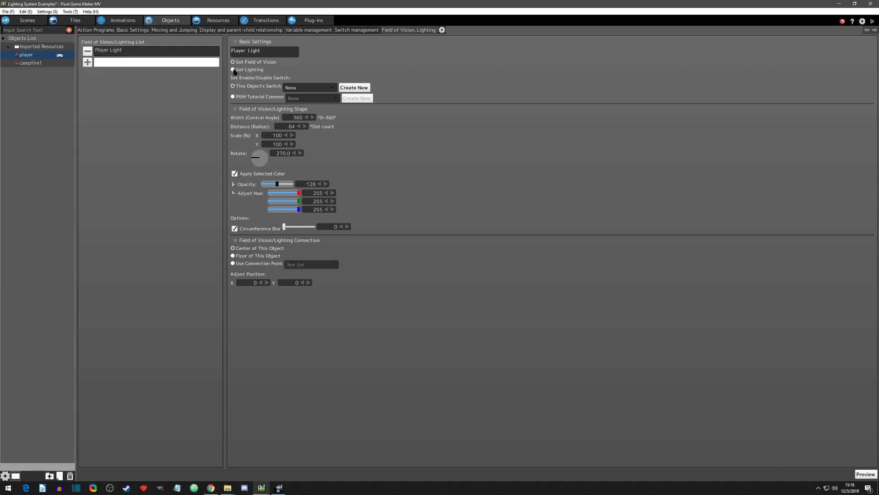
{"action": "left_click", "coordinate": [233, 69]}
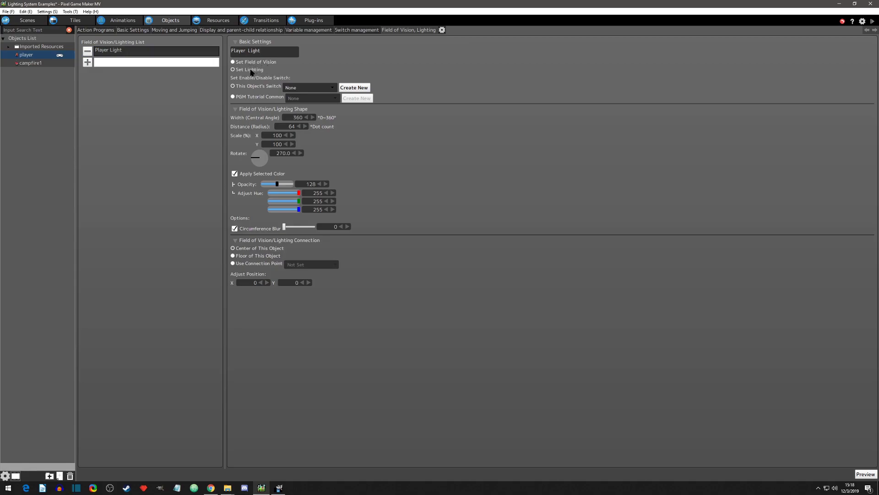
{"action": "left_click", "coordinate": [261, 50]}
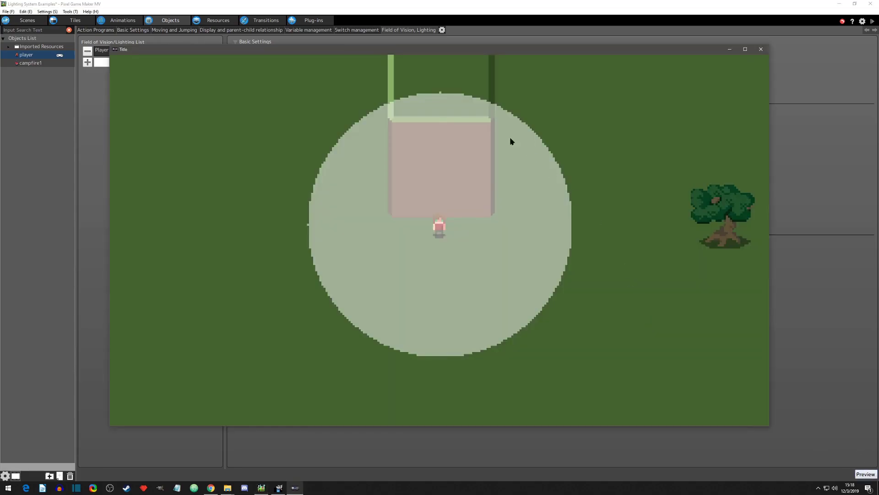
{"action": "mouse_move", "coordinate": [523, 270]}
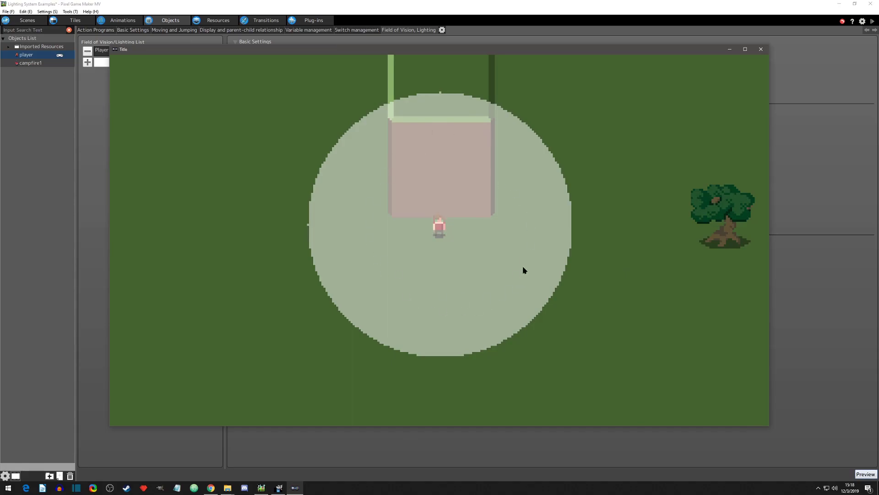
{"action": "mouse_move", "coordinate": [521, 270]}
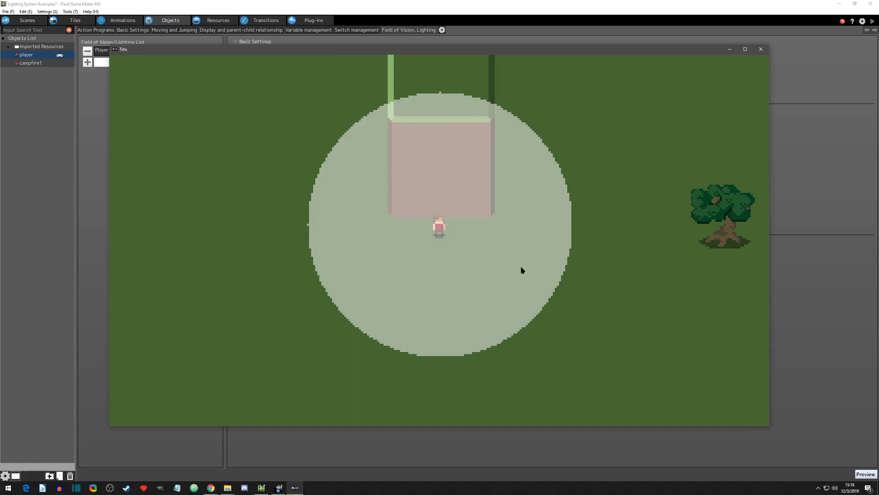
{"action": "mouse_move", "coordinate": [419, 176]}
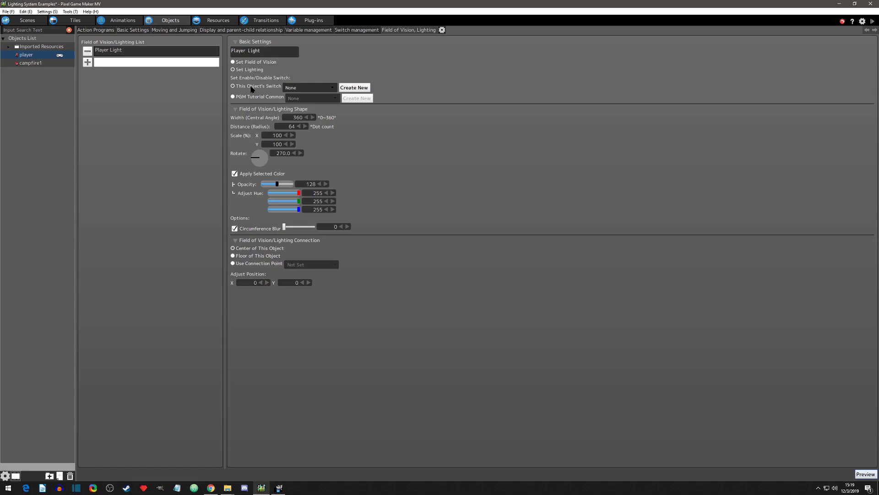
{"action": "mouse_move", "coordinate": [356, 36]}
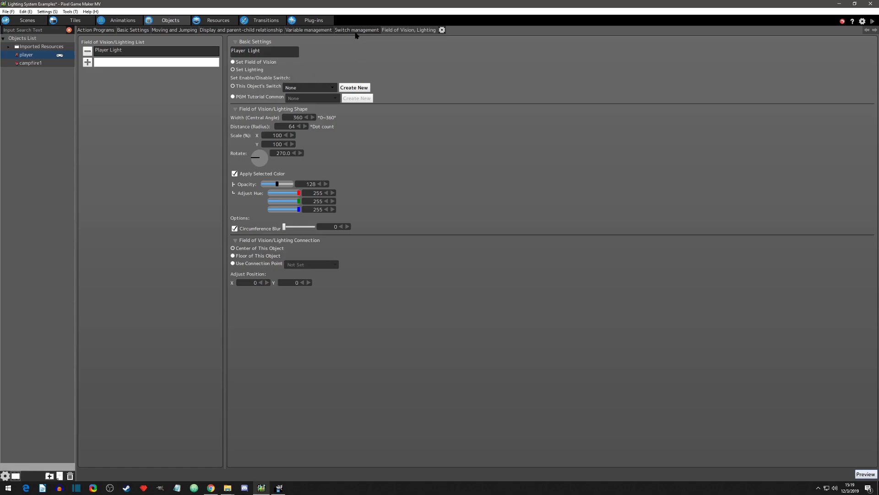
Review the player's object switches and the project's common switches, then return to the light settings.
{"action": "left_click", "coordinate": [356, 30]}
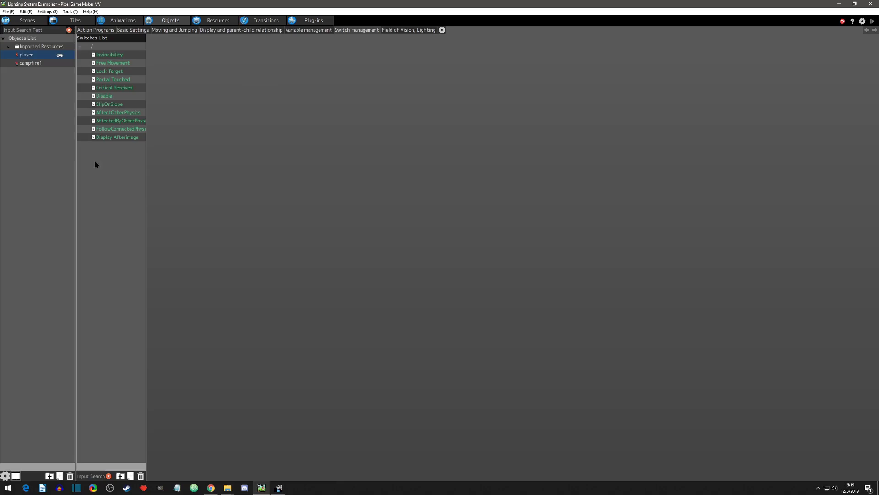
{"action": "left_click", "coordinate": [408, 29]}
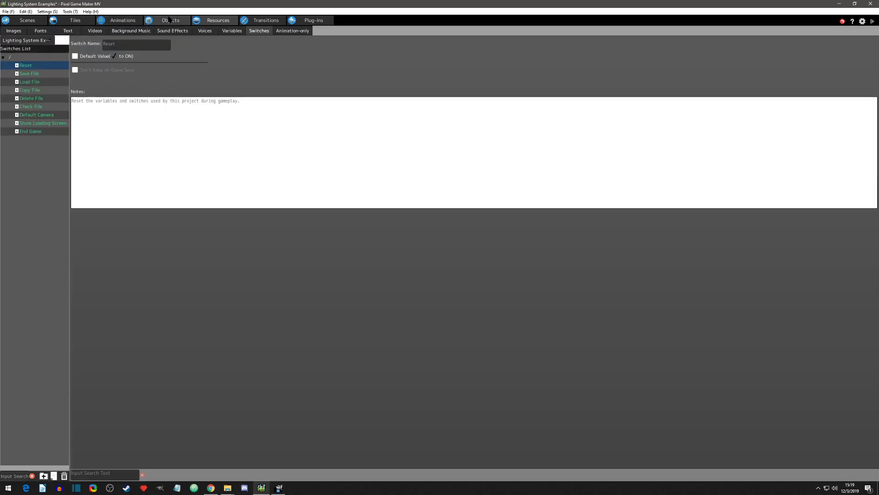
{"action": "left_click", "coordinate": [170, 20]}
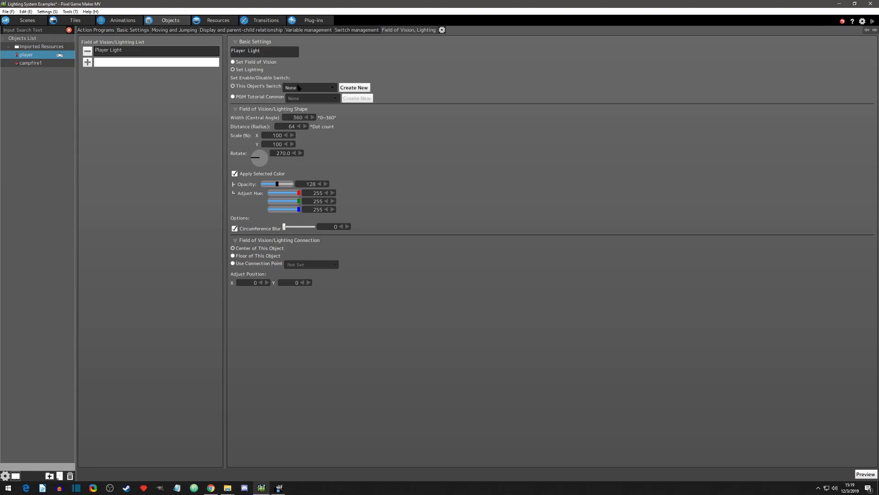
Set Player Light's enabling switch to this object's Field of Vision/Lighting001.
{"action": "left_click", "coordinate": [309, 87]}
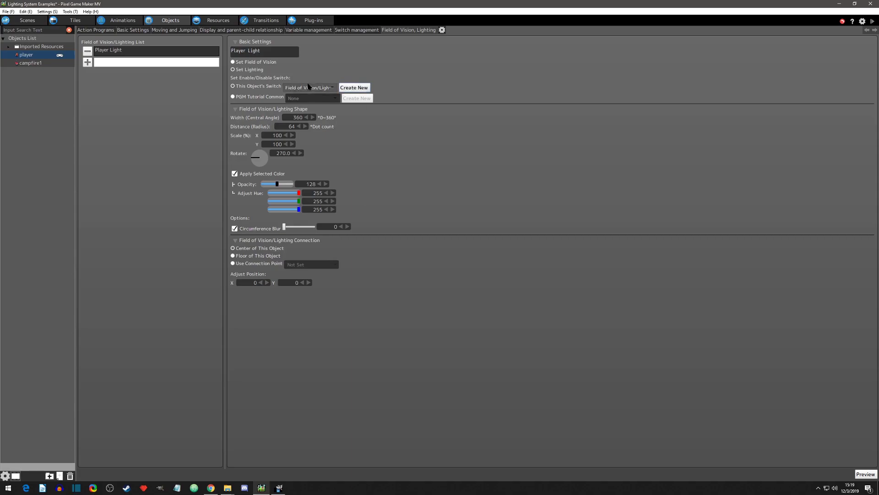
{"action": "left_click", "coordinate": [309, 87]}
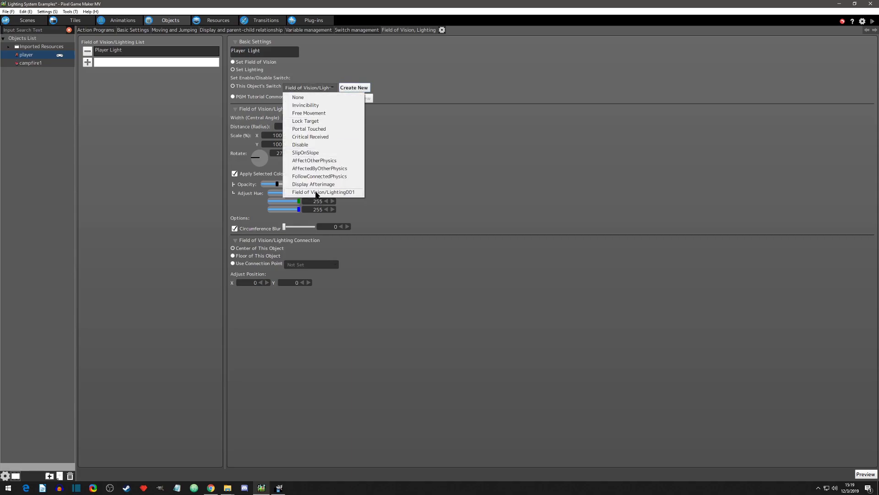
{"action": "left_click", "coordinate": [356, 29]}
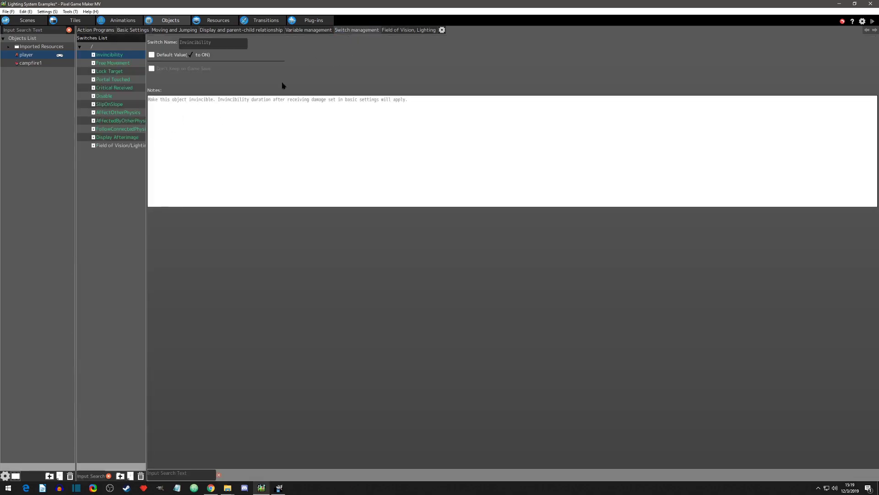
{"action": "right_click", "coordinate": [120, 146]}
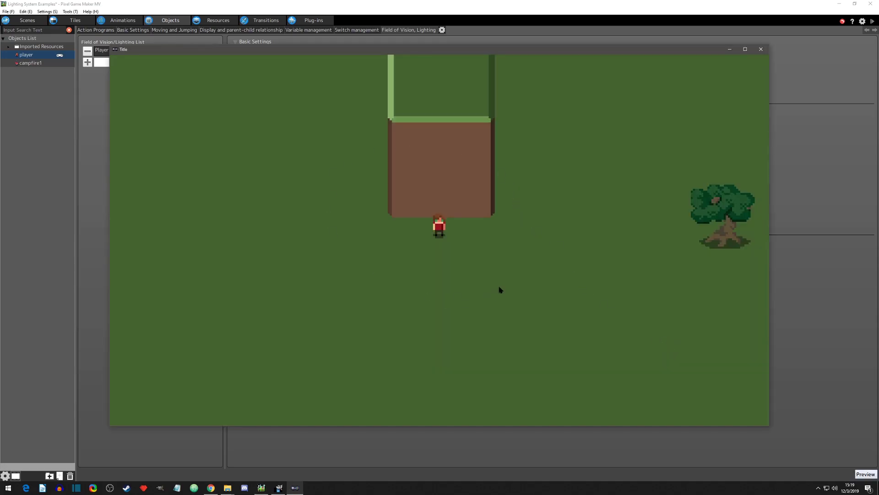
{"action": "mouse_move", "coordinate": [518, 244]}
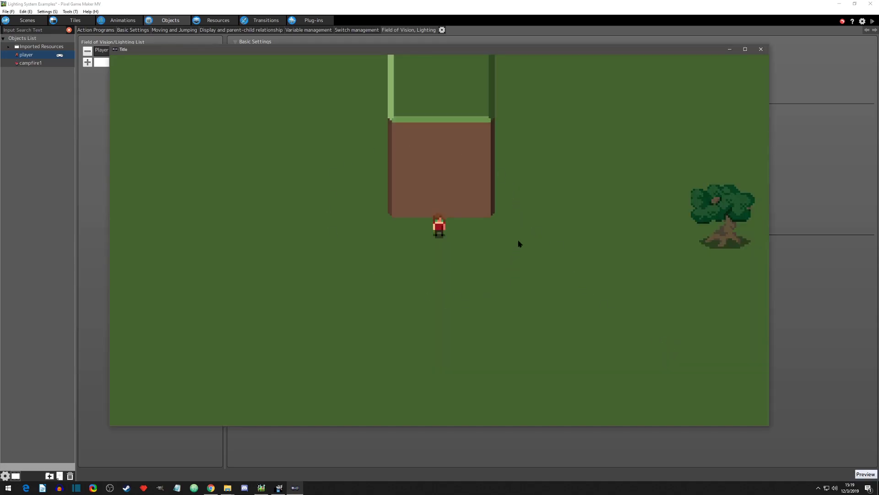
Close the preview, check the player's Waiting and Walk actions, and return to the lighting settings.
{"action": "left_click", "coordinate": [120, 50]}
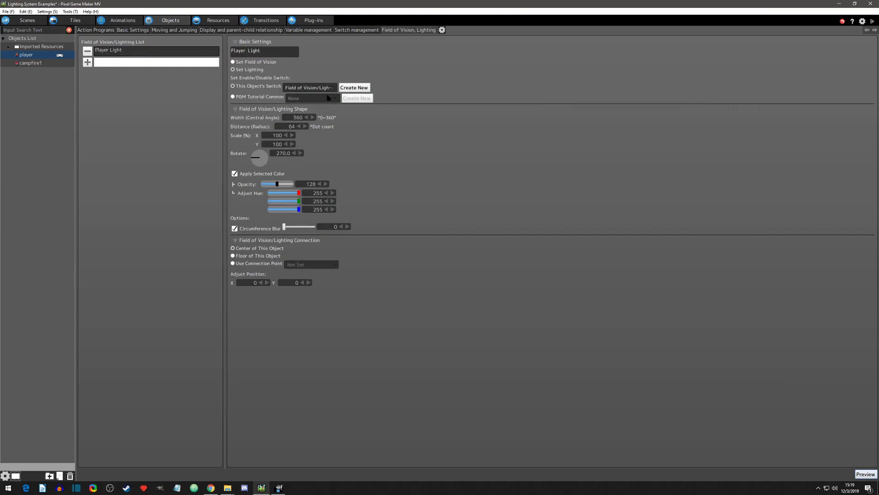
{"action": "mouse_move", "coordinate": [317, 93]}
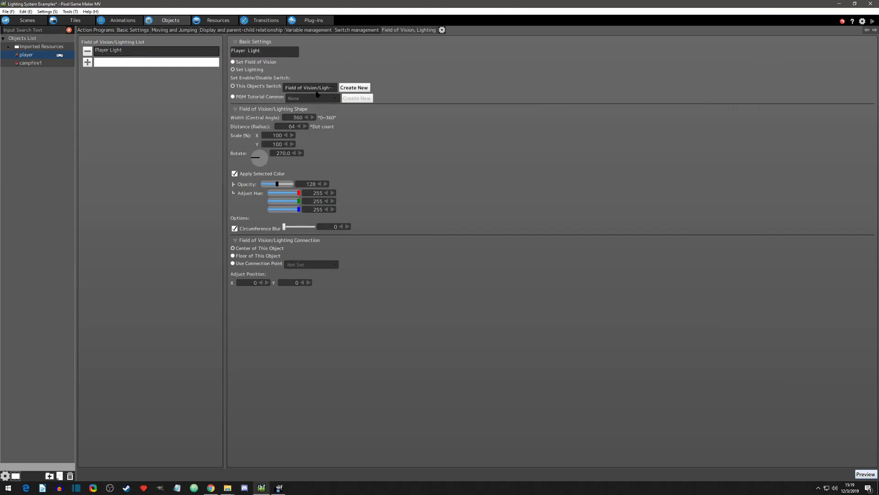
{"action": "mouse_move", "coordinate": [189, 65]}
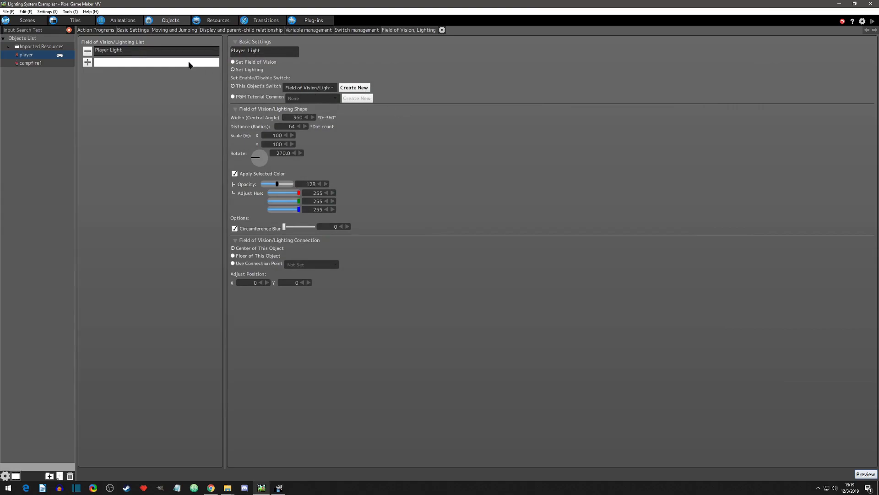
{"action": "left_click", "coordinate": [94, 30]}
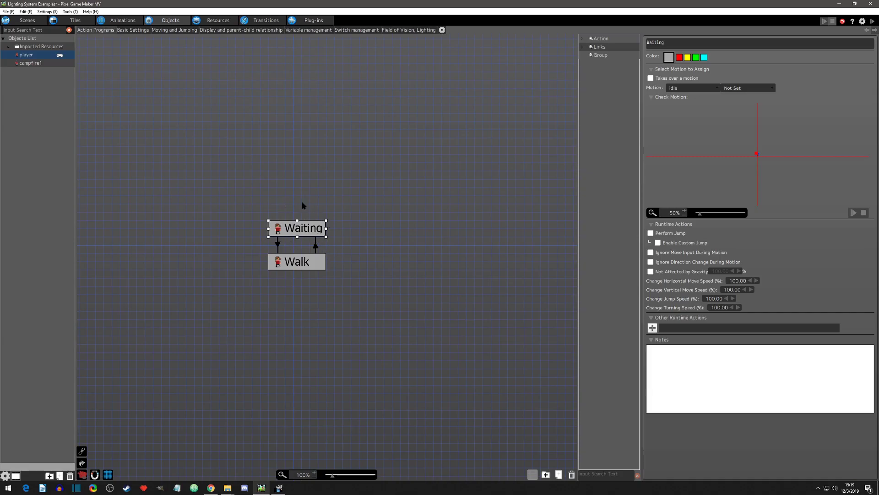
{"action": "left_click", "coordinate": [409, 30]}
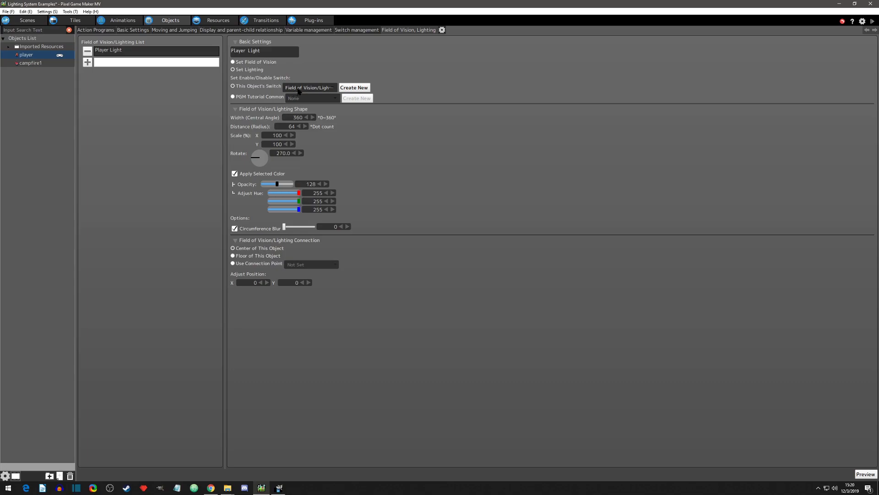
Set Player Light's enabling switch back to None and select its Width (Central Angle) value.
{"action": "left_click", "coordinate": [309, 87]}
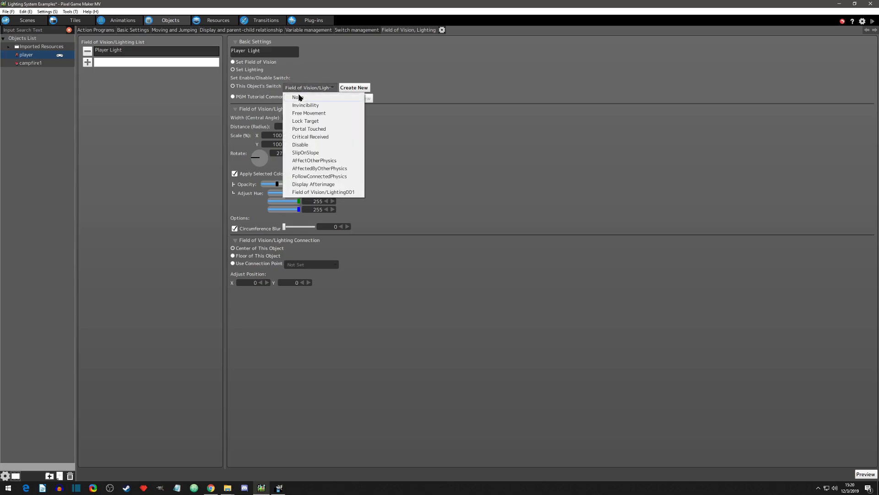
{"action": "left_click", "coordinate": [295, 97]}
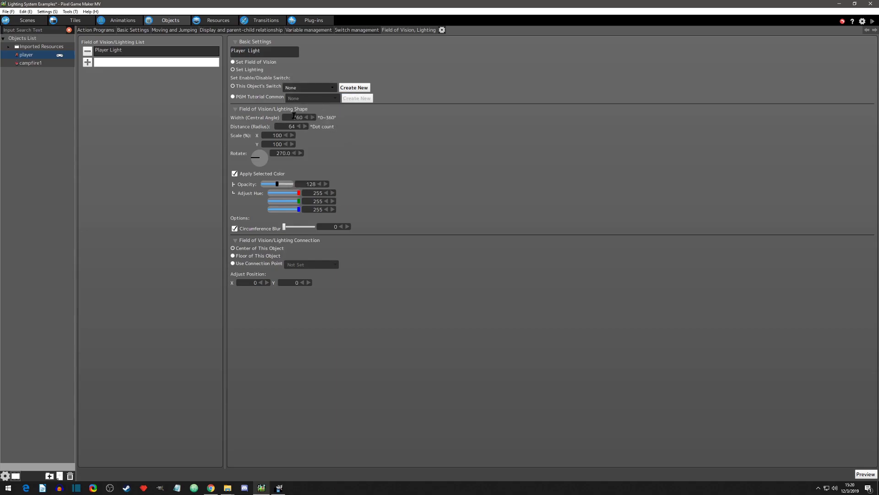
{"action": "triple_click", "coordinate": [297, 117]}
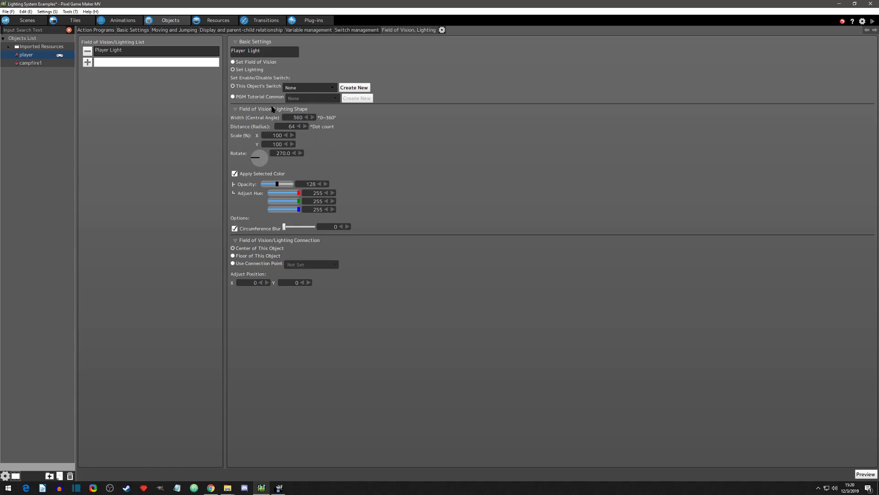
{"action": "triple_click", "coordinate": [298, 118]}
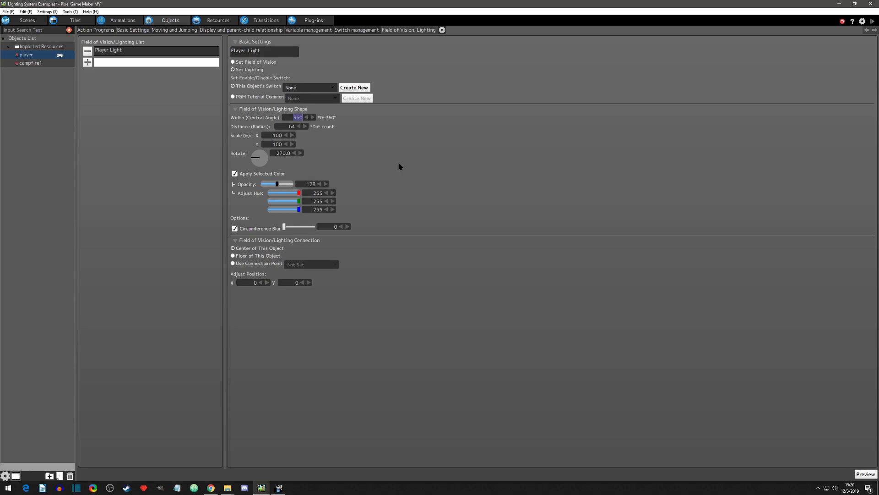
Set the light's width to a 180-degree half circle and check it in a test play.
{"action": "type", "text": "180"}
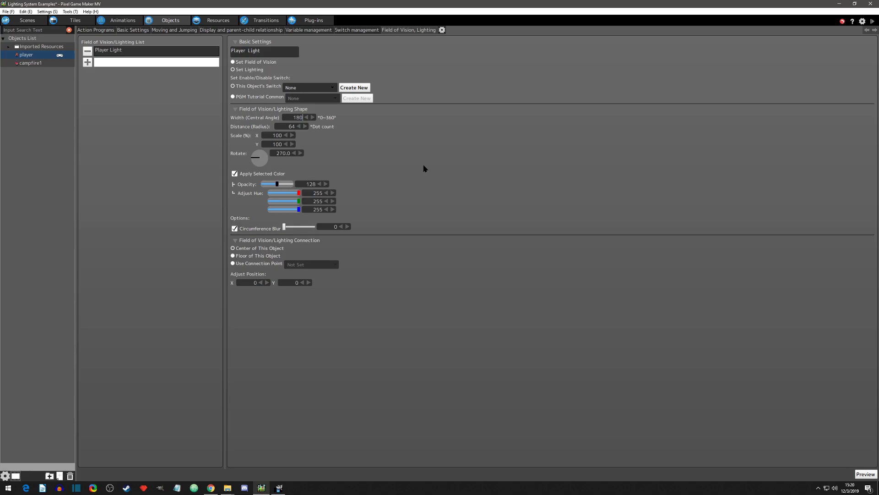
{"action": "triple_click", "coordinate": [297, 117]}
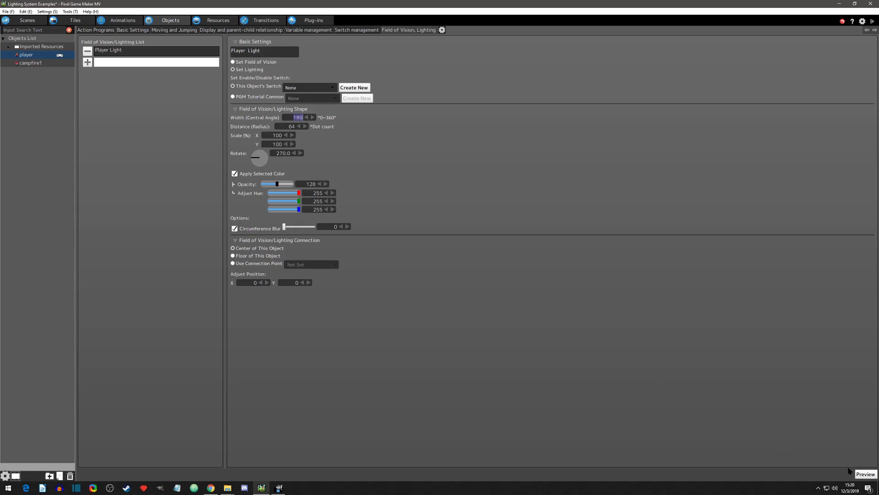
{"action": "left_click", "coordinate": [866, 474]}
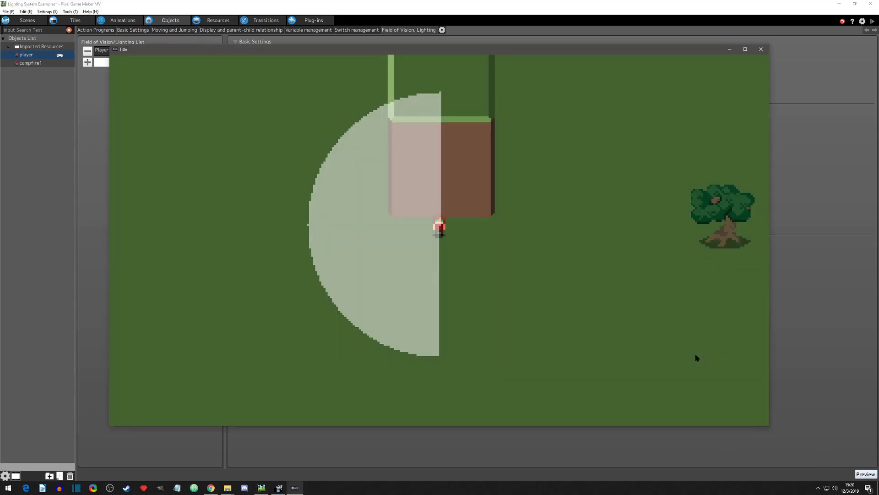
{"action": "mouse_move", "coordinate": [423, 141]}
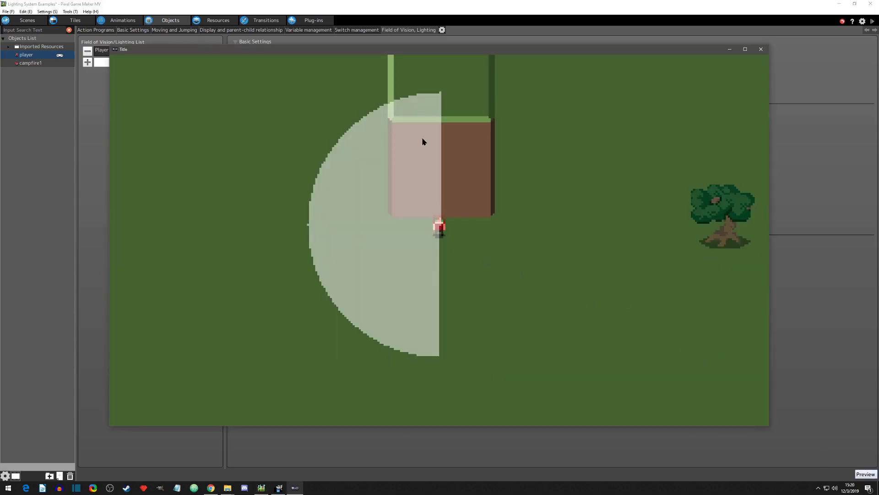
{"action": "mouse_move", "coordinate": [428, 172]}
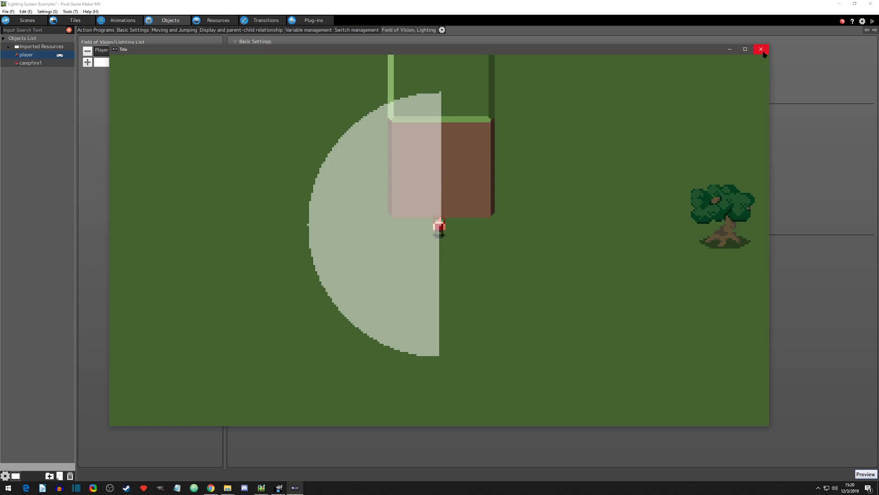
{"action": "left_click", "coordinate": [762, 50]}
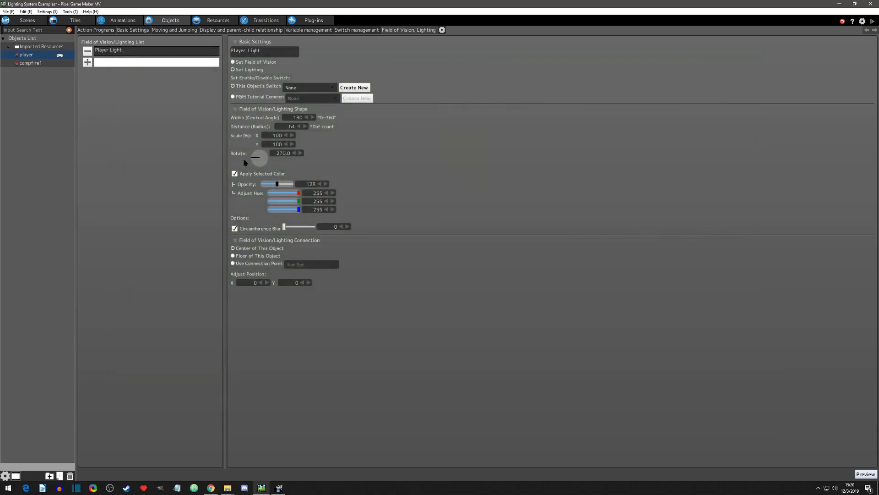
Rotate the half-circle light to about 180 then 222 degrees and preview the tilted glow.
{"action": "left_click_drag", "start_coordinate": [243, 163], "coordinate": [255, 158]}
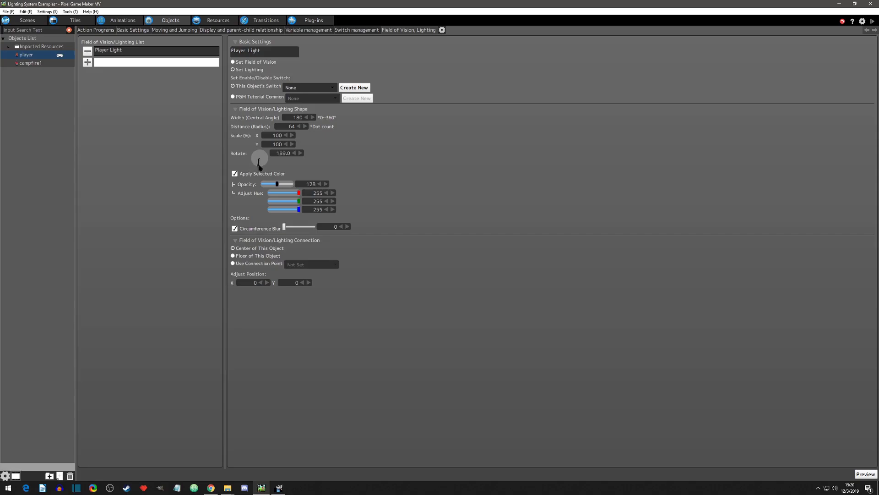
{"action": "left_click_drag", "start_coordinate": [259, 163], "coordinate": [283, 171]}
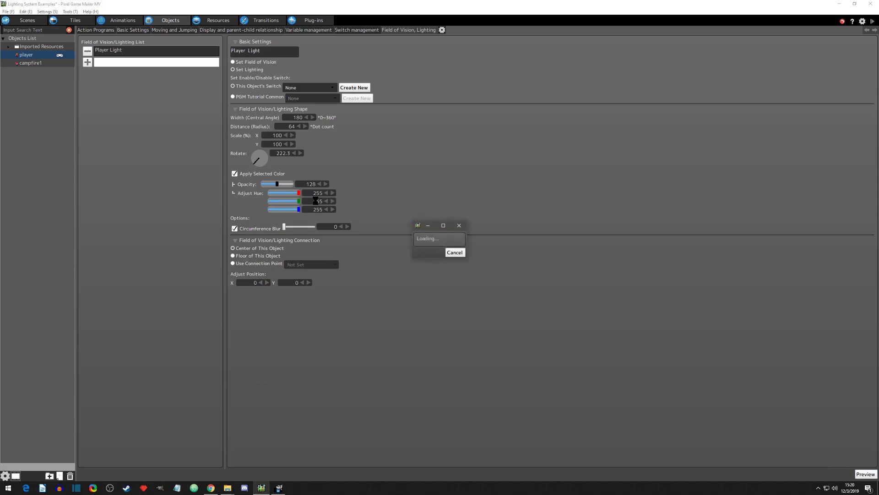
{"action": "left_click", "coordinate": [864, 474]}
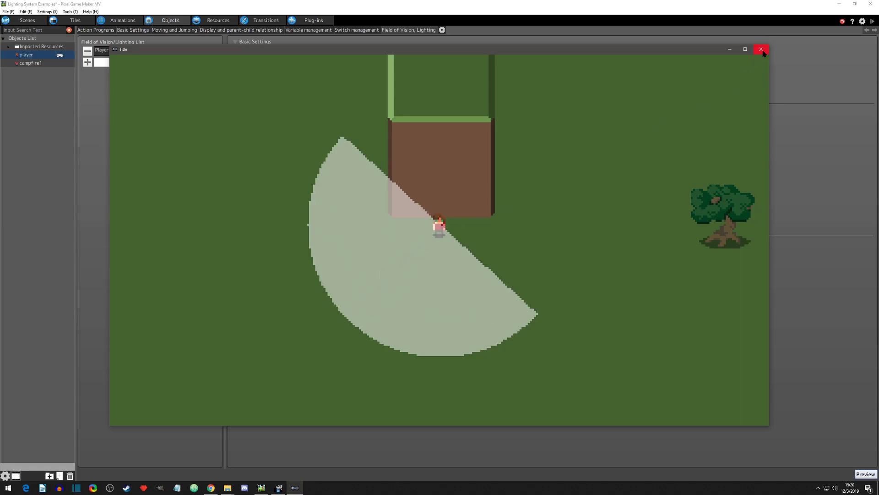
{"action": "left_click", "coordinate": [761, 49]}
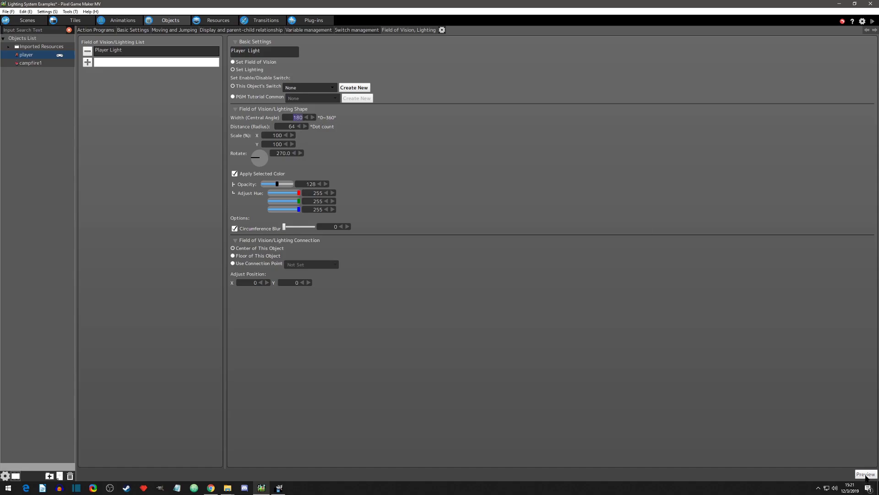
Preview the light once more, then widen it to a full 360-degree circle.
{"action": "left_click", "coordinate": [866, 473]}
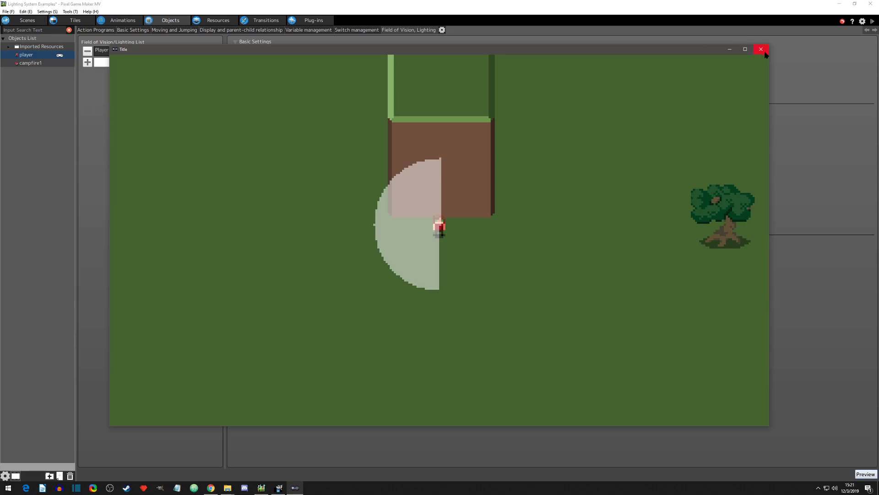
{"action": "left_click", "coordinate": [760, 49]}
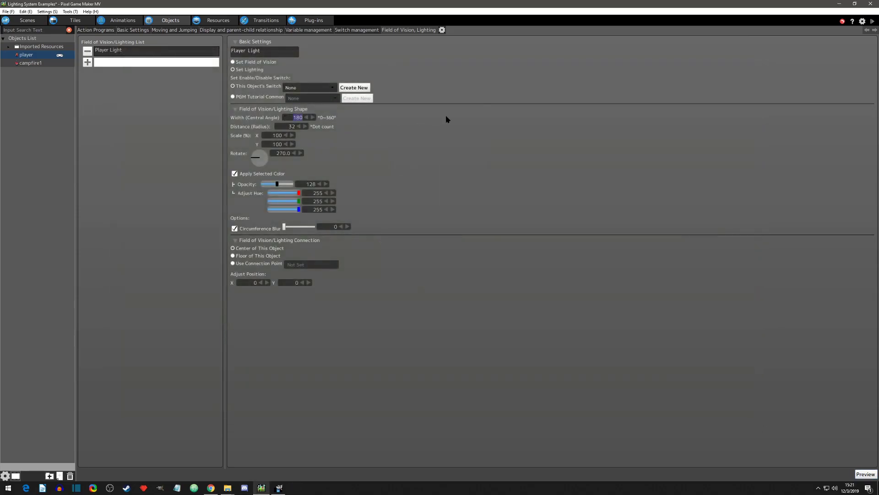
{"action": "type", "text": "360"}
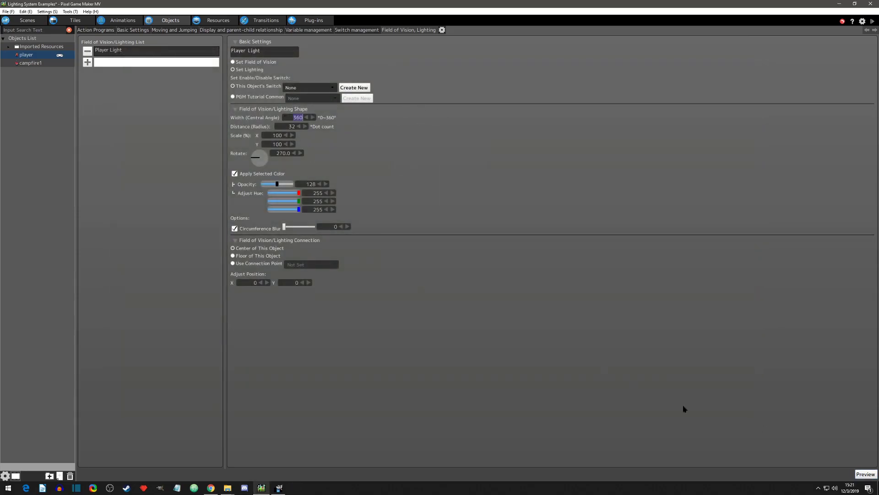
Scale the light to 200 on both X and Y and test play the enlarged glow.
{"action": "left_click", "coordinate": [865, 473]}
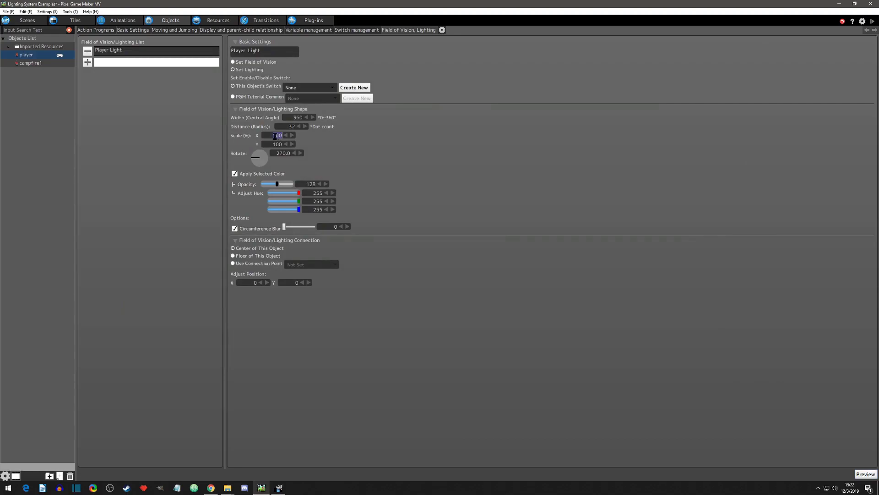
{"action": "type", "text": "200"}
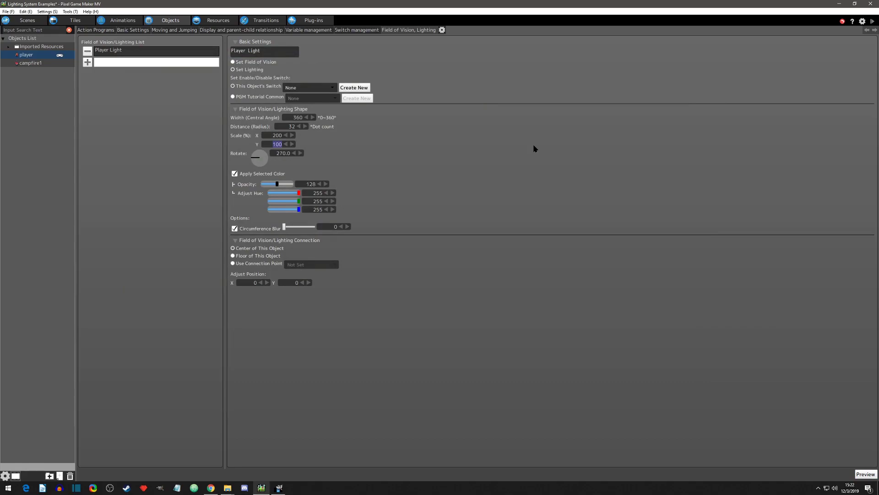
{"action": "type", "text": "200"}
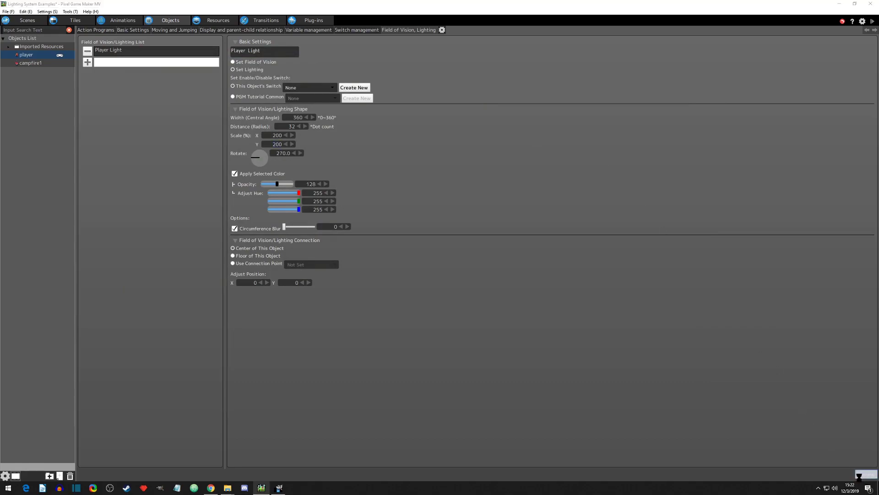
{"action": "left_click", "coordinate": [864, 474]}
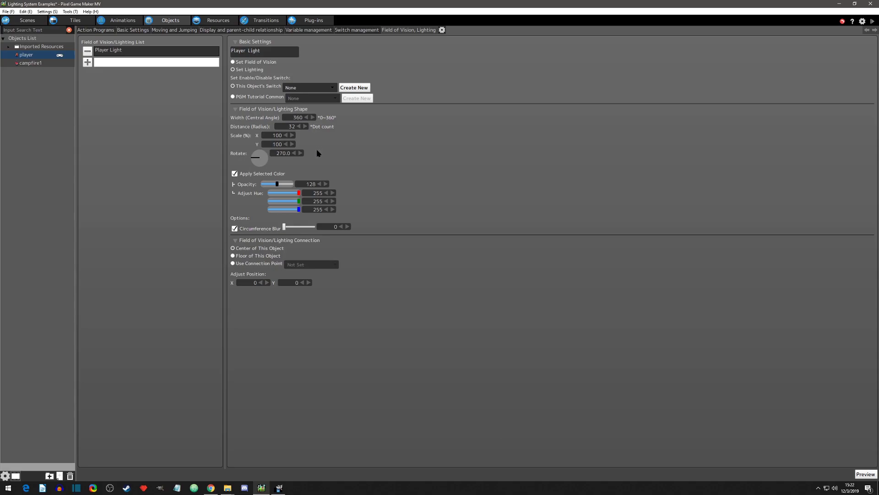
{"action": "mouse_move", "coordinate": [301, 177]}
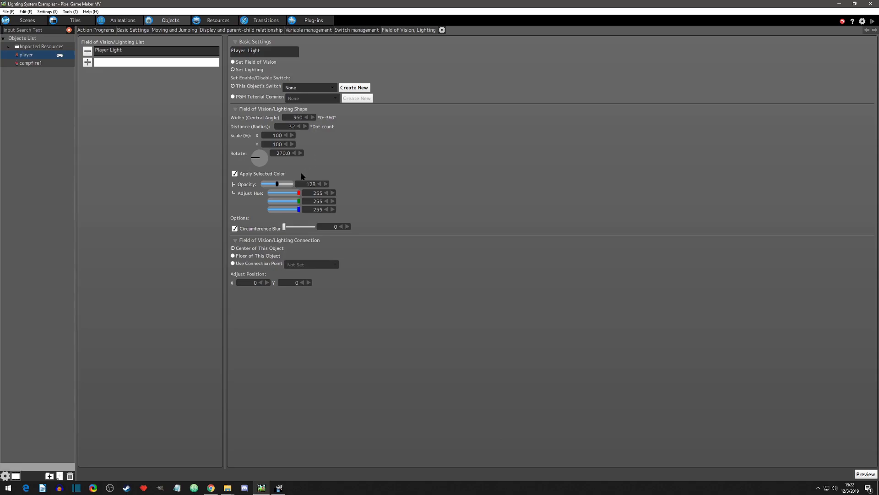
{"action": "mouse_move", "coordinate": [276, 174]}
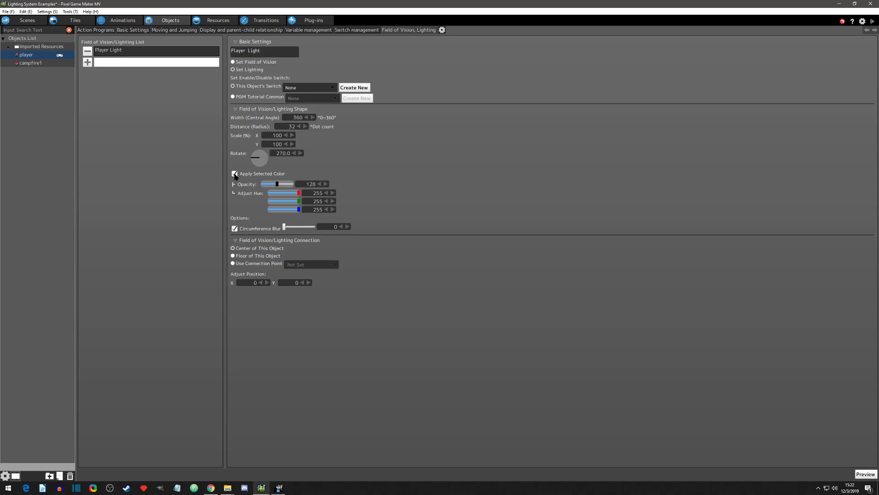
Turn off Apply Selected Color for the light and check the uncoloured glow in a test play.
{"action": "left_click", "coordinate": [234, 173]}
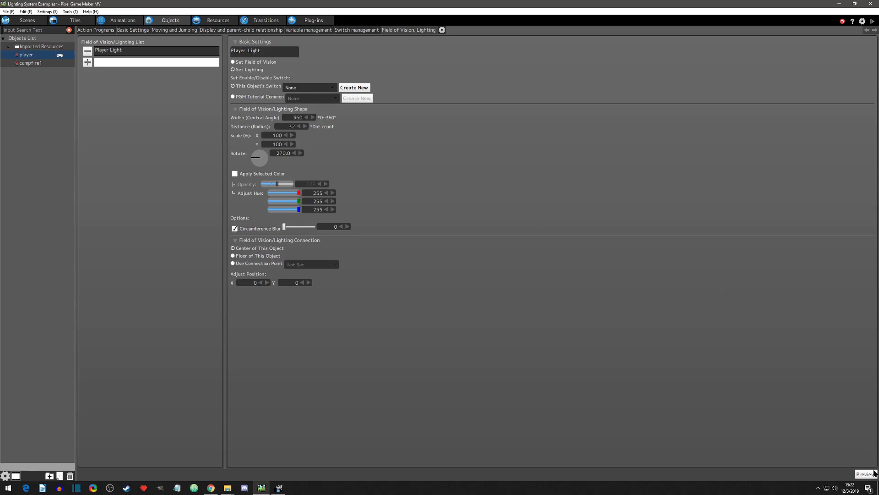
{"action": "left_click", "coordinate": [865, 473]}
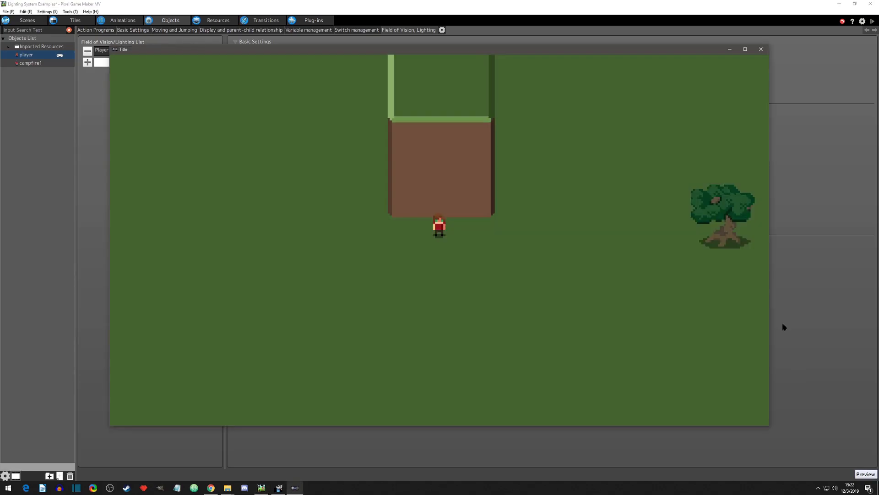
{"action": "mouse_move", "coordinate": [514, 225]}
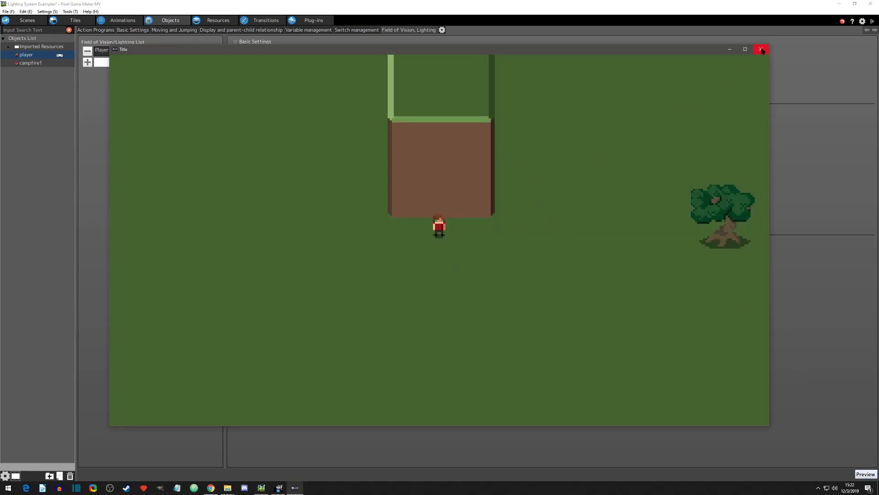
{"action": "left_click", "coordinate": [761, 50]}
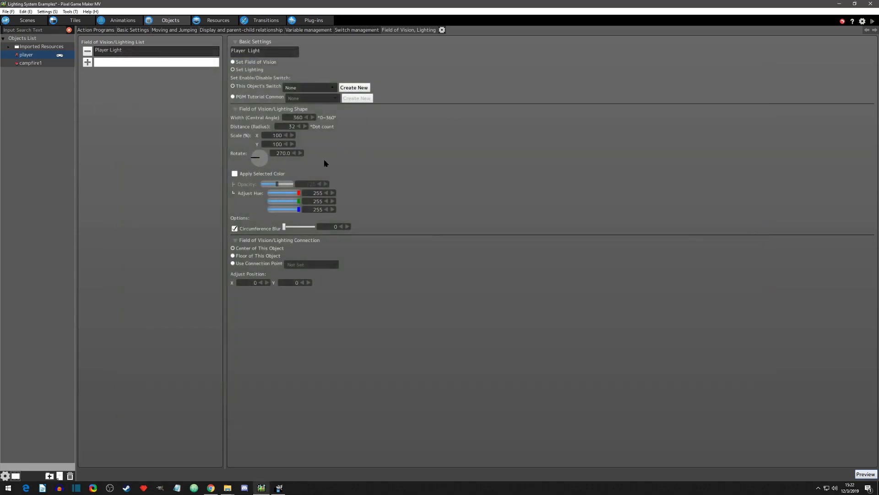
Re-enable the selected colour, drop opacity to zero and preview the invisible light.
{"action": "left_click", "coordinate": [234, 174]}
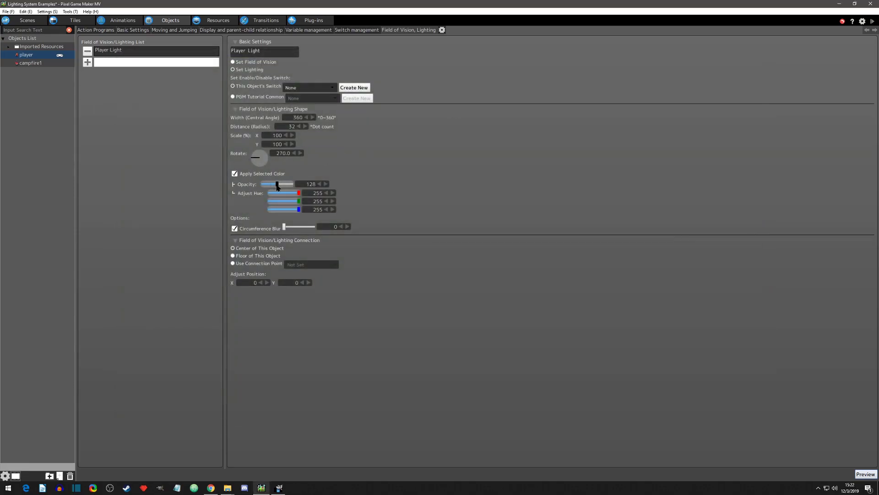
{"action": "left_click_drag", "start_coordinate": [277, 184], "coordinate": [261, 184]}
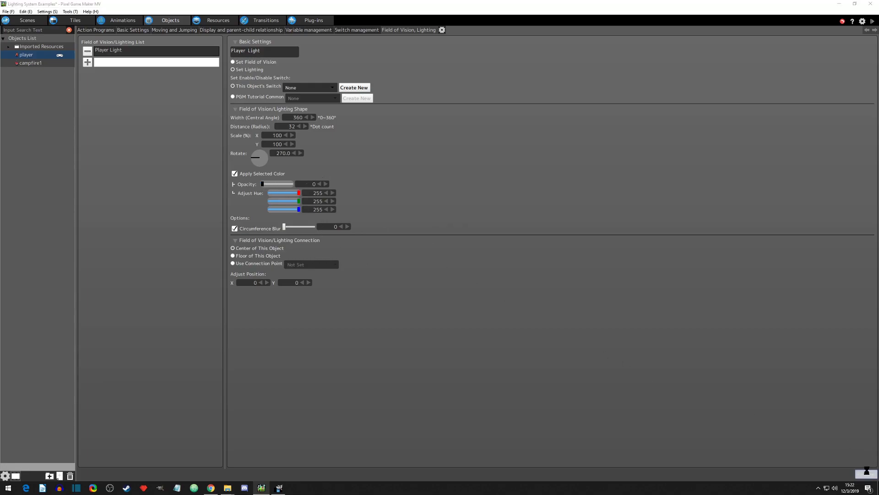
{"action": "left_click", "coordinate": [866, 474]}
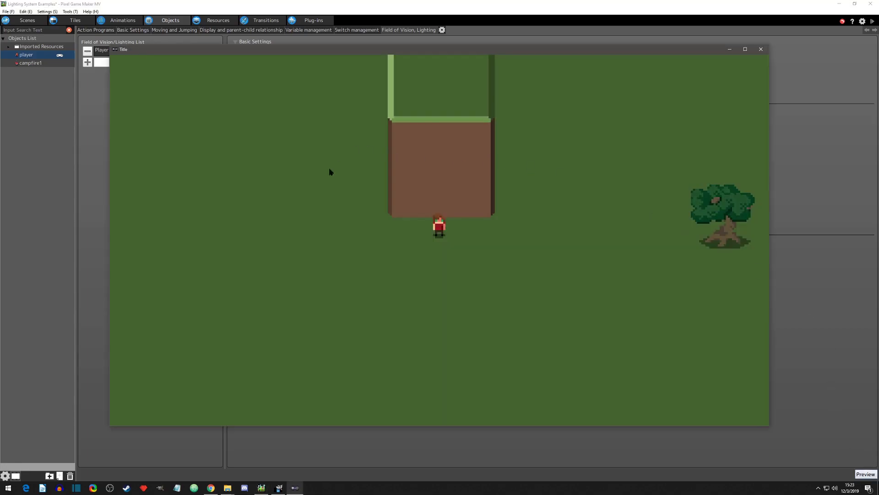
{"action": "mouse_move", "coordinate": [672, 150]}
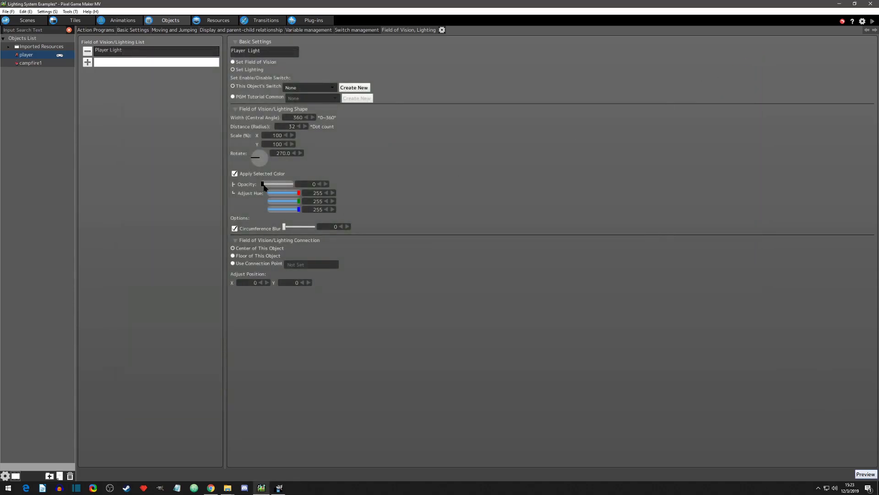
Raise opacity to full 255 and preview the light as a solid red circle.
{"action": "left_click_drag", "start_coordinate": [264, 184], "coordinate": [291, 184]}
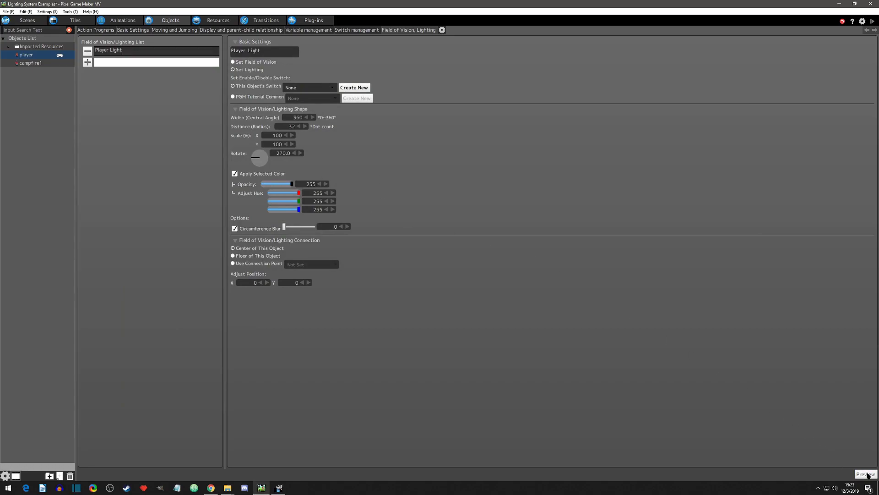
{"action": "left_click", "coordinate": [865, 474]}
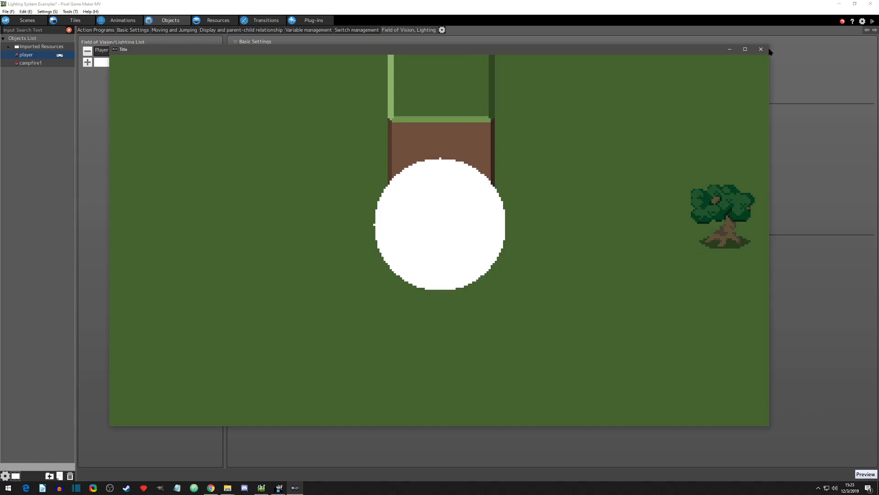
{"action": "mouse_move", "coordinate": [760, 49]}
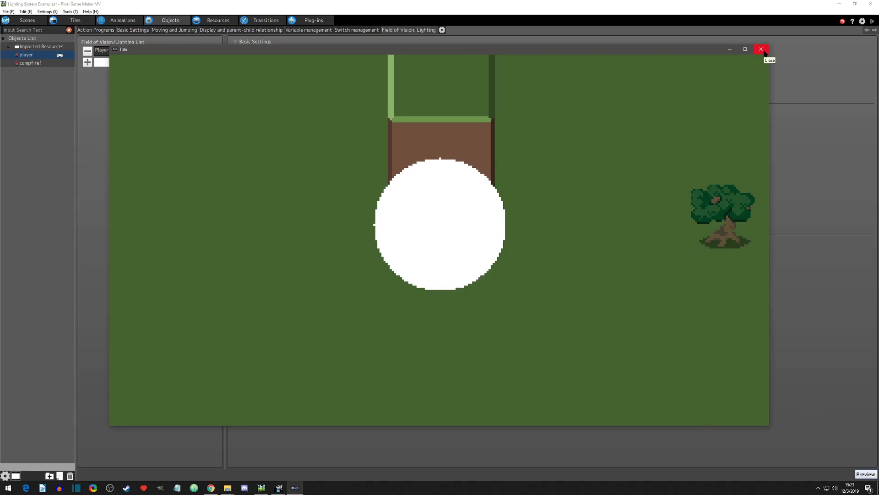
{"action": "left_click", "coordinate": [761, 49]}
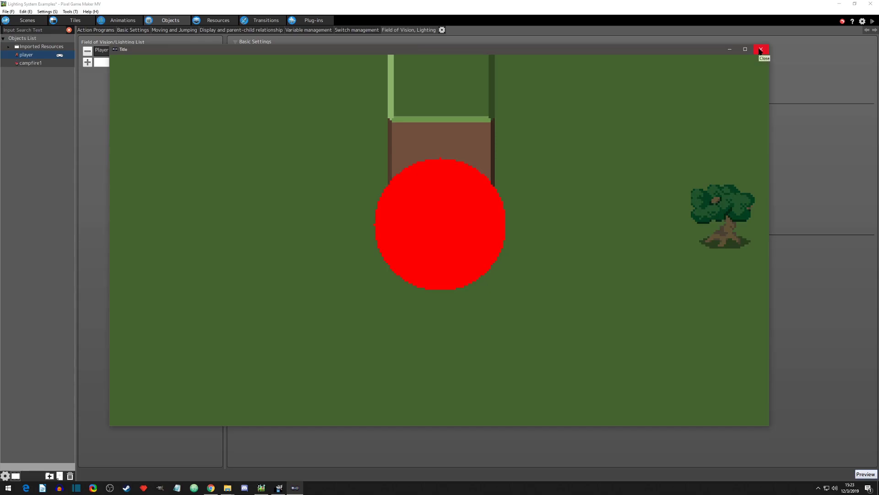
Close the test play and lower the light's opacity to 100 for a translucent glow.
{"action": "left_click", "coordinate": [761, 49]}
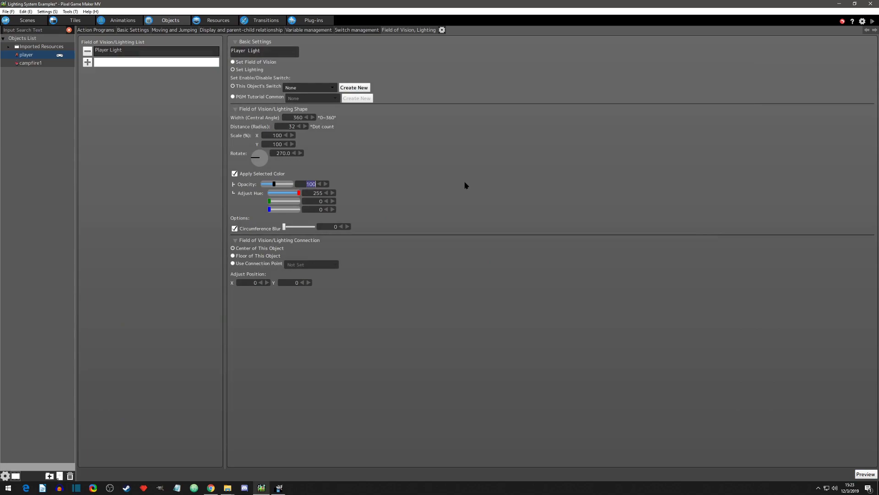
{"action": "mouse_move", "coordinate": [341, 189]}
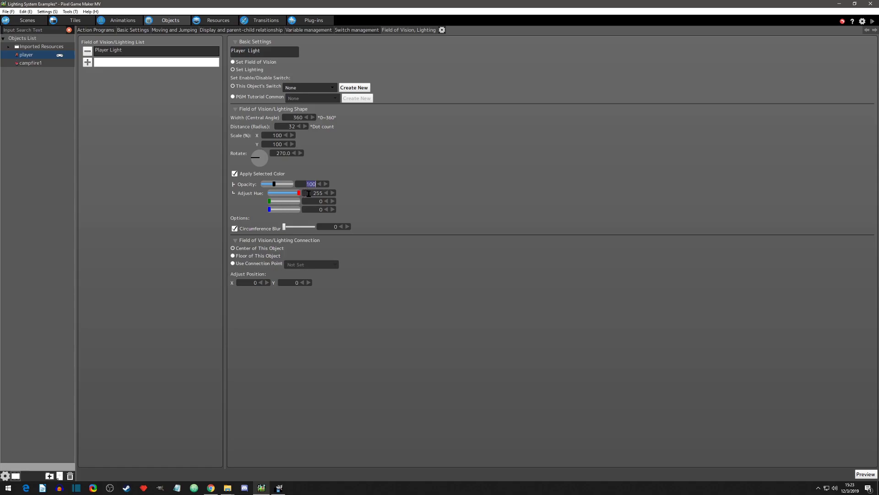
{"action": "left_click", "coordinate": [318, 192]}
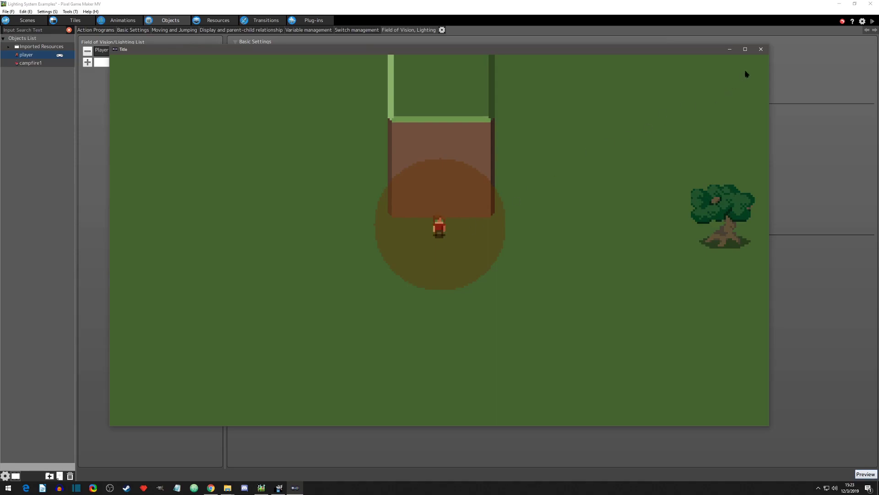
{"action": "mouse_move", "coordinate": [760, 49]}
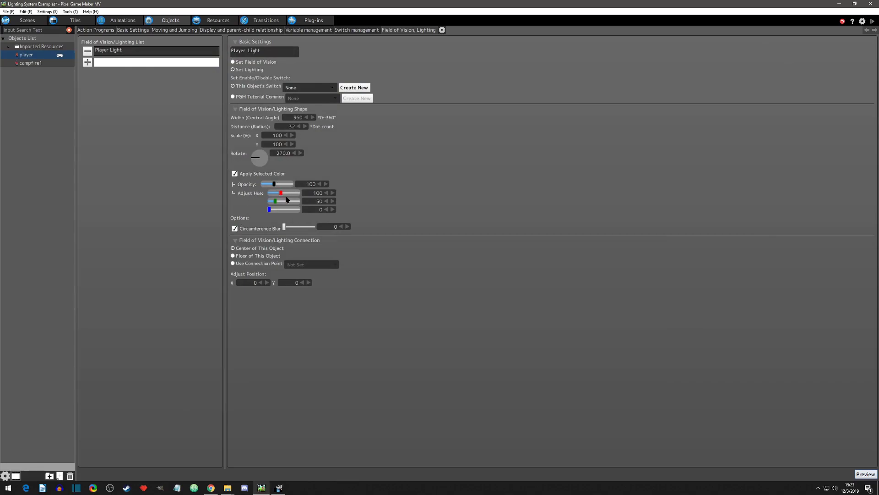
{"action": "mouse_move", "coordinate": [240, 229]}
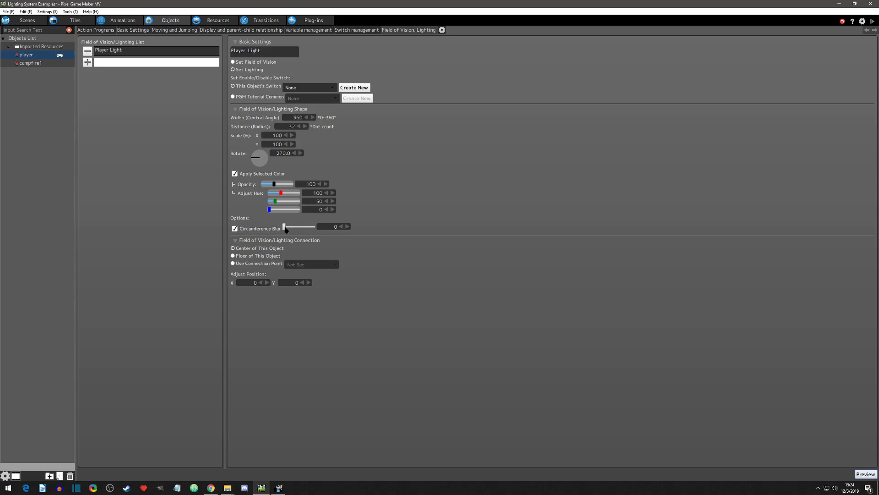
Raise the Player Light's circumference blur to 50, preview it, then increase it to 100.
{"action": "left_click_drag", "start_coordinate": [285, 226], "coordinate": [313, 226]}
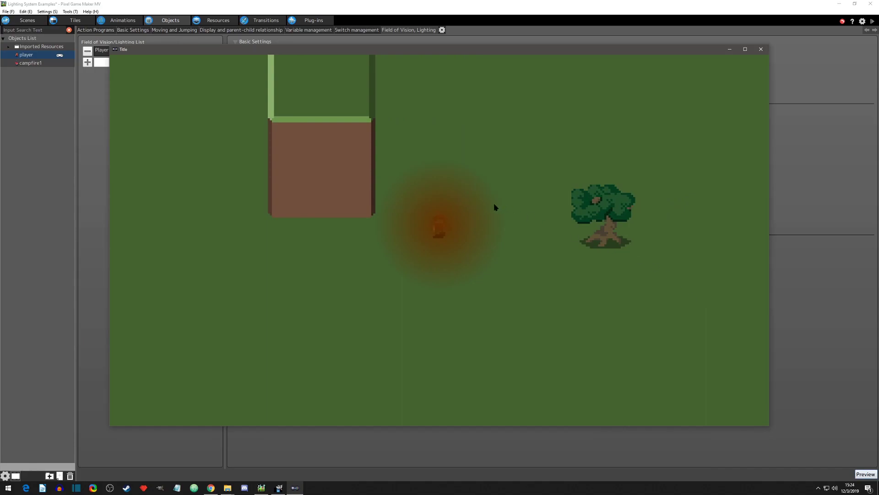
{"action": "mouse_move", "coordinate": [393, 252]}
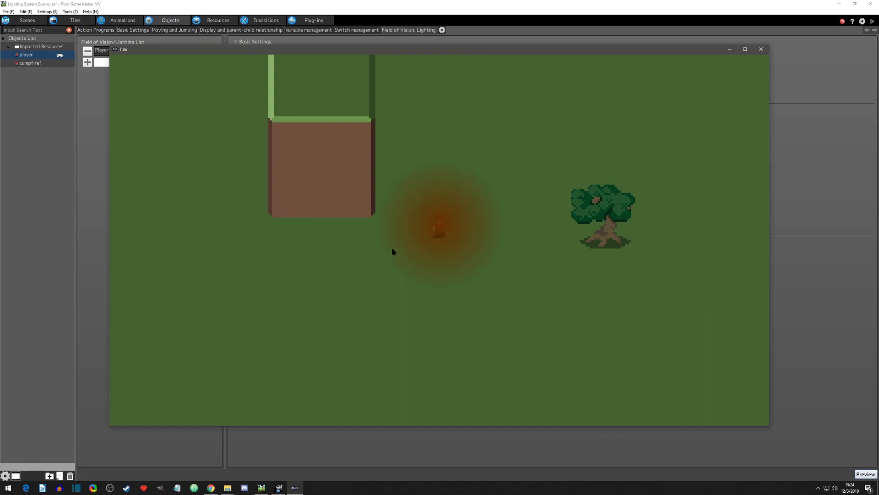
{"action": "mouse_move", "coordinate": [510, 211]}
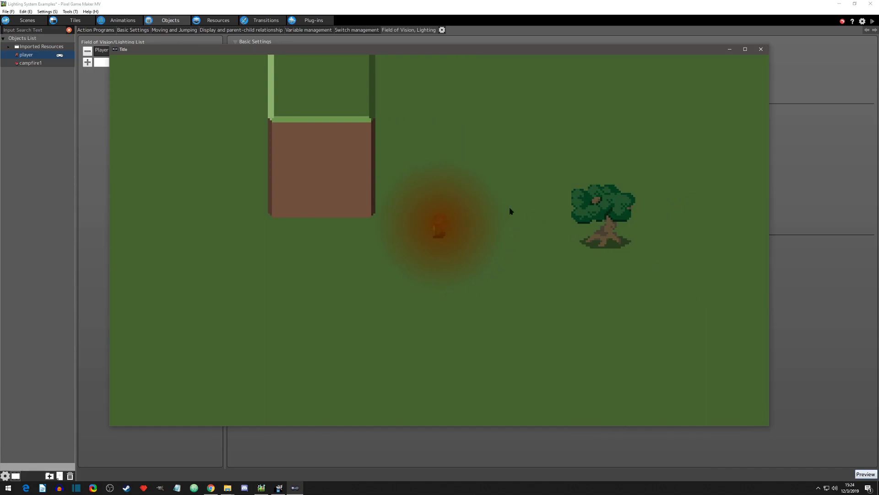
{"action": "mouse_move", "coordinate": [545, 280]}
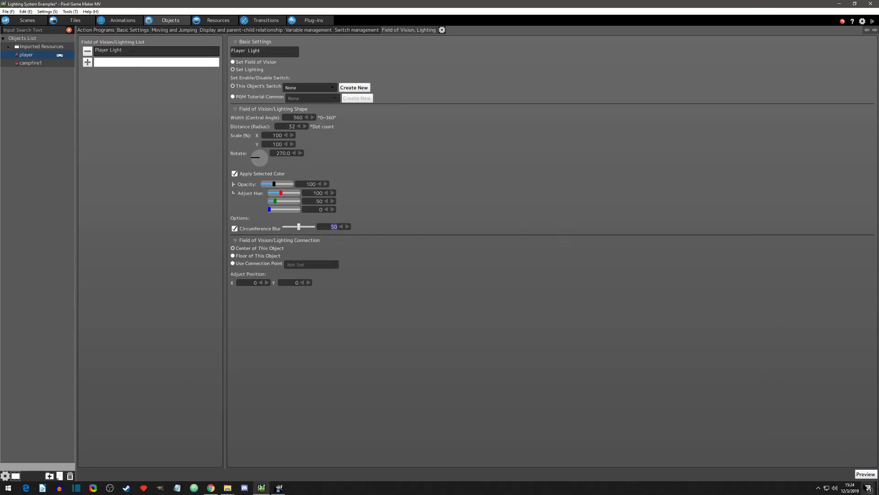
{"action": "left_click", "coordinate": [866, 474]}
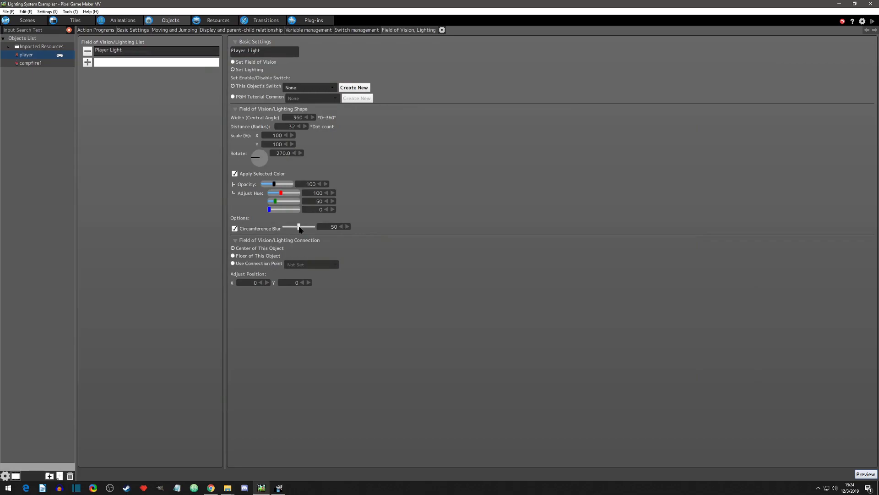
{"action": "left_click_drag", "start_coordinate": [299, 227], "coordinate": [313, 226]}
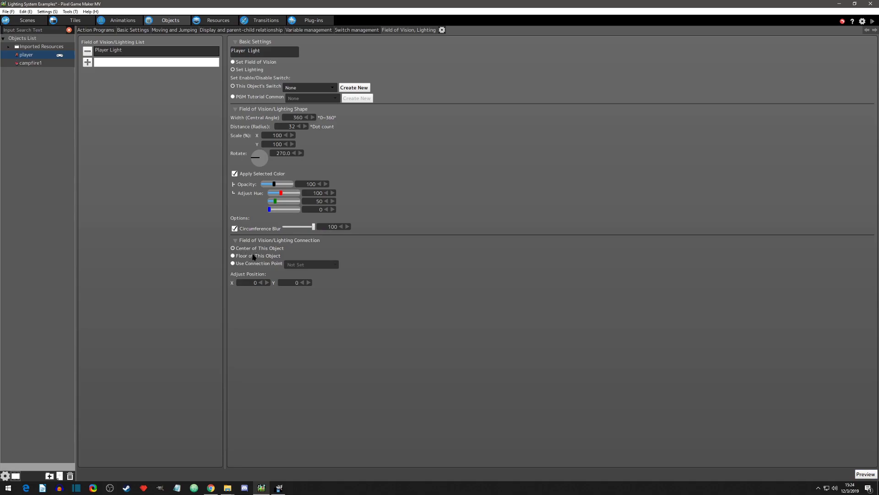
Test play to see the blurred orange glow, then switch to the player's animations.
{"action": "left_click", "coordinate": [866, 473]}
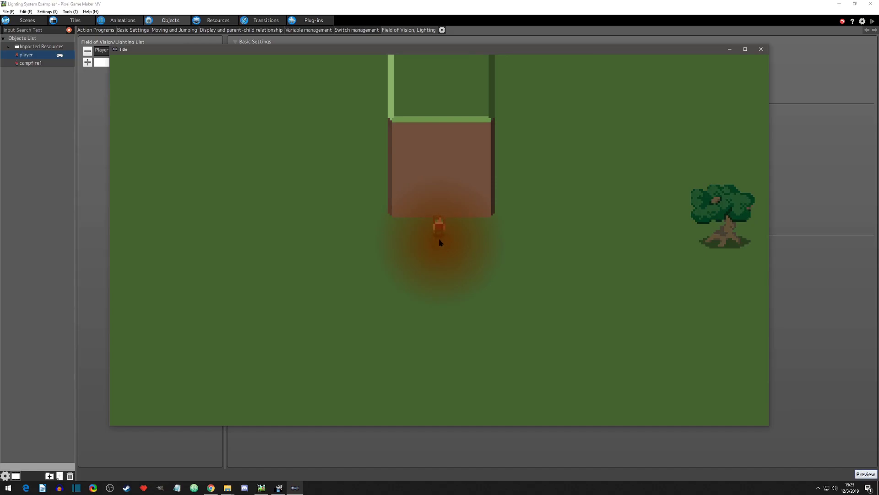
{"action": "mouse_move", "coordinate": [431, 245]}
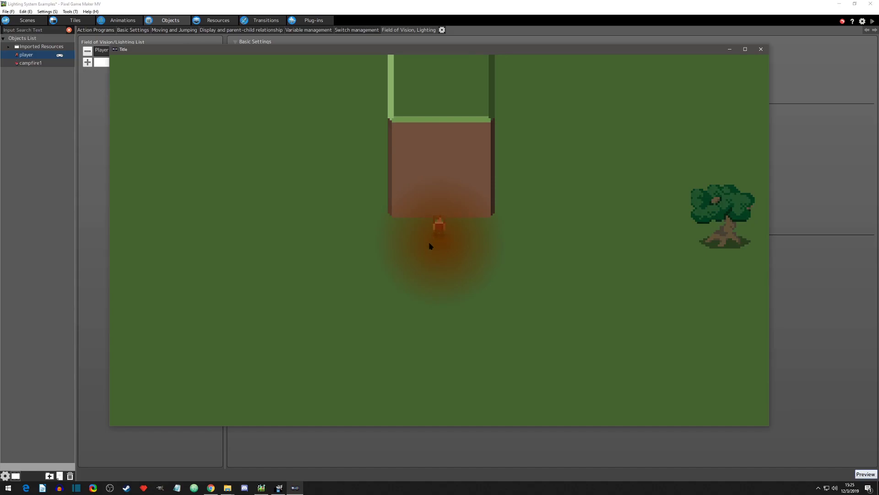
{"action": "mouse_move", "coordinate": [761, 49]}
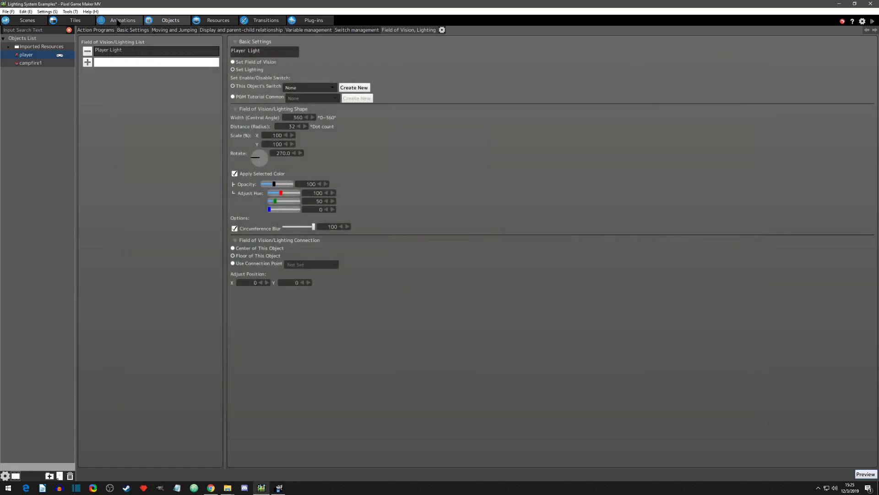
{"action": "left_click", "coordinate": [122, 19]}
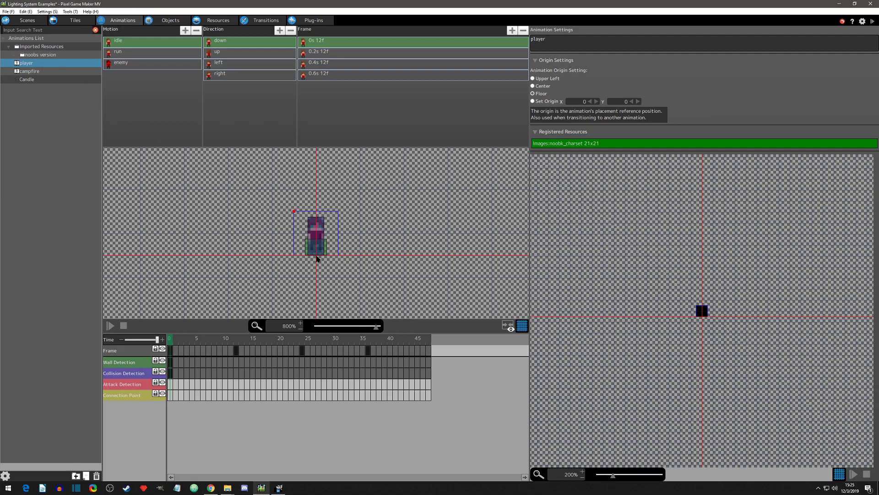
Review the Player Light settings, then select the idle animation's down-facing direction.
{"action": "left_click", "coordinate": [171, 20]}
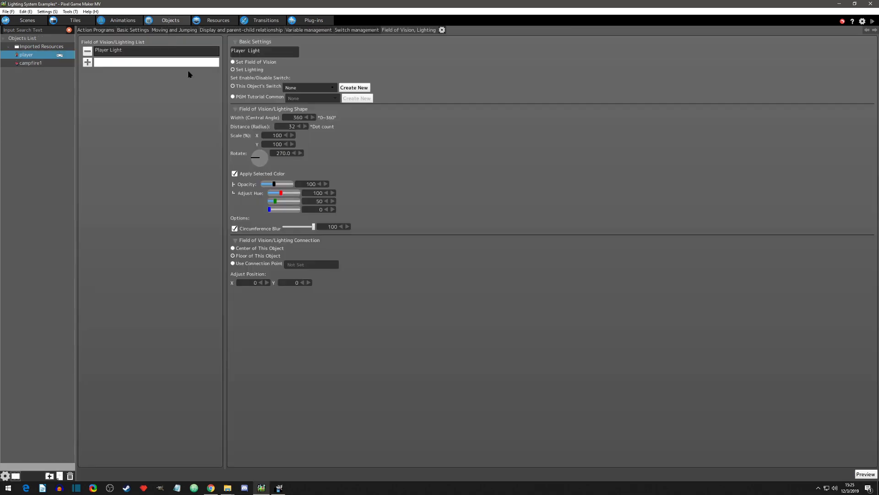
{"action": "left_click", "coordinate": [232, 263]}
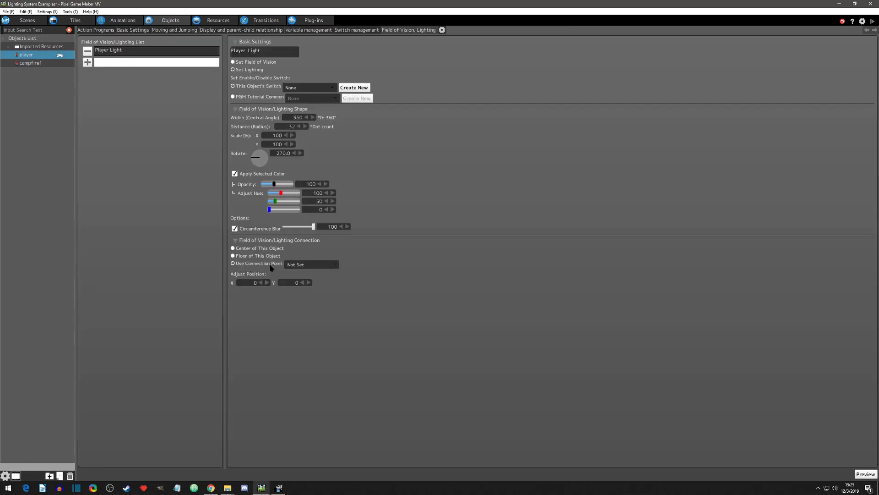
{"action": "left_click", "coordinate": [122, 19]}
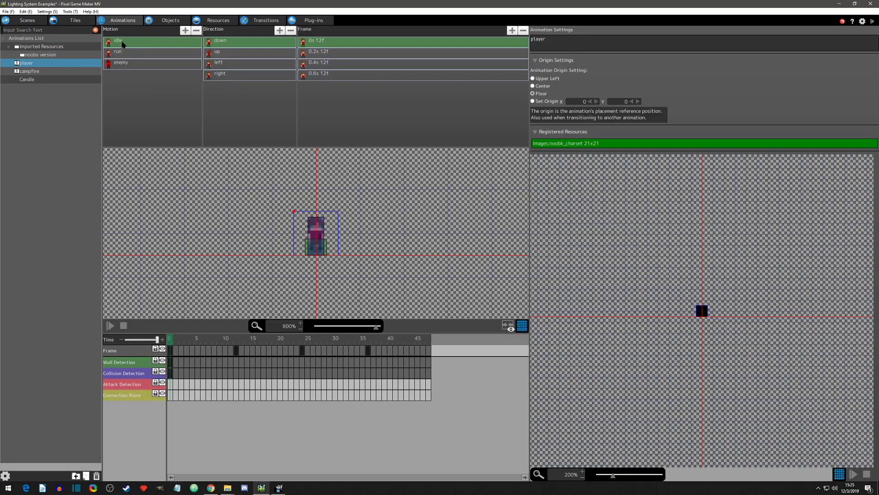
{"action": "left_click", "coordinate": [221, 40]}
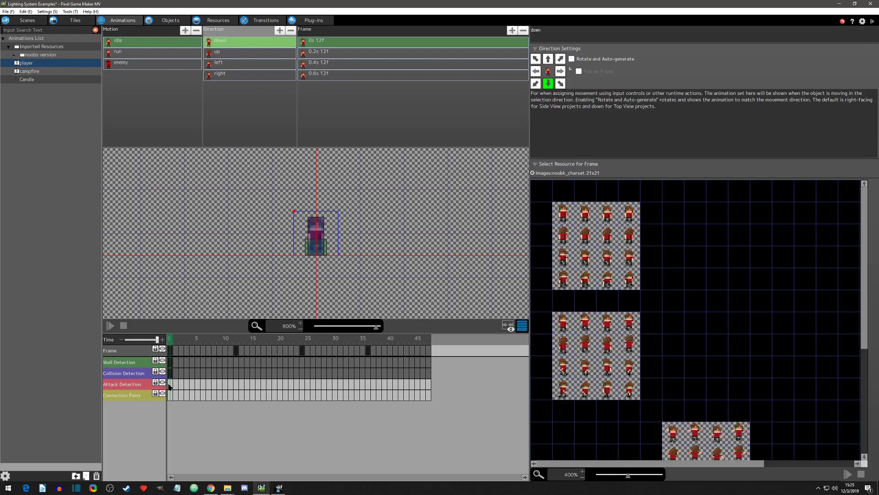
Add a connection point keyframe on the idle animation and return to the lighting settings.
{"action": "right_click", "coordinate": [170, 395]}
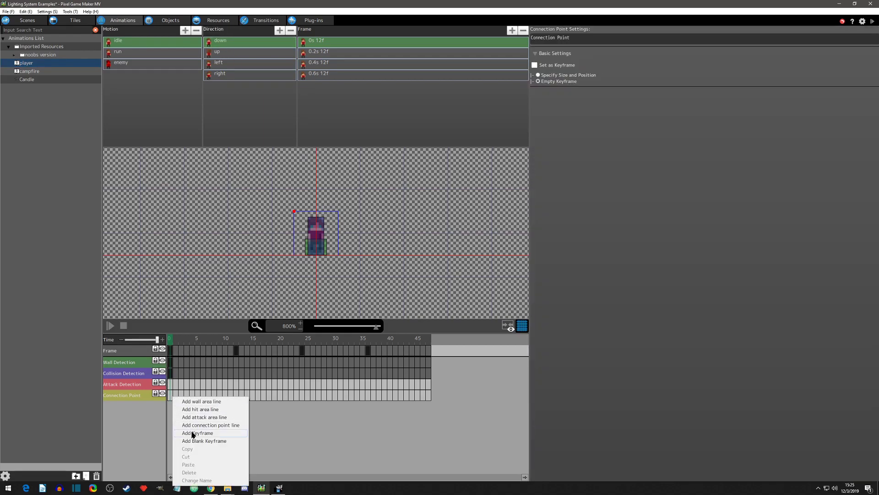
{"action": "left_click", "coordinate": [197, 432]}
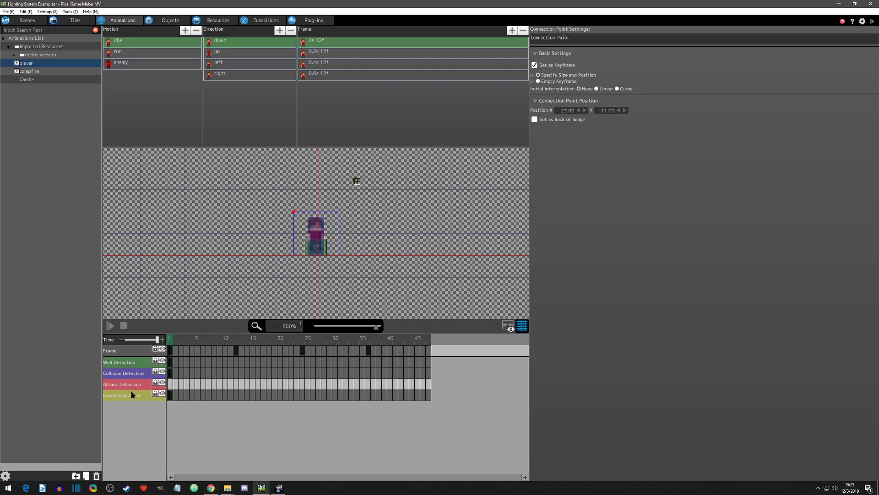
{"action": "left_click", "coordinate": [170, 20]}
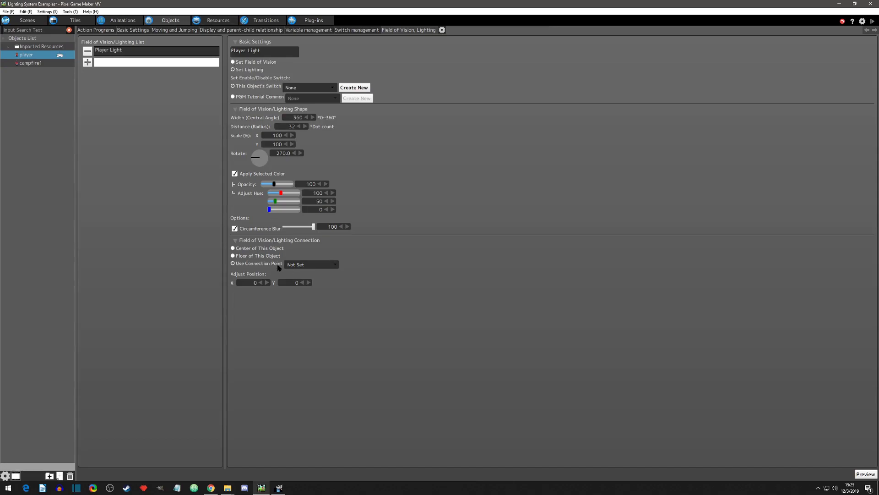
Attach the Player Light to the player's connection point.
{"action": "left_click", "coordinate": [312, 264]}
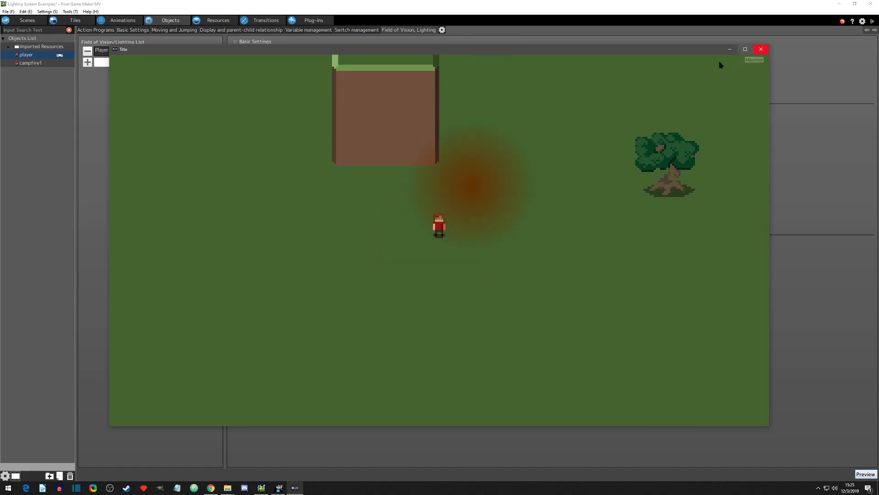
{"action": "mouse_move", "coordinate": [487, 194]}
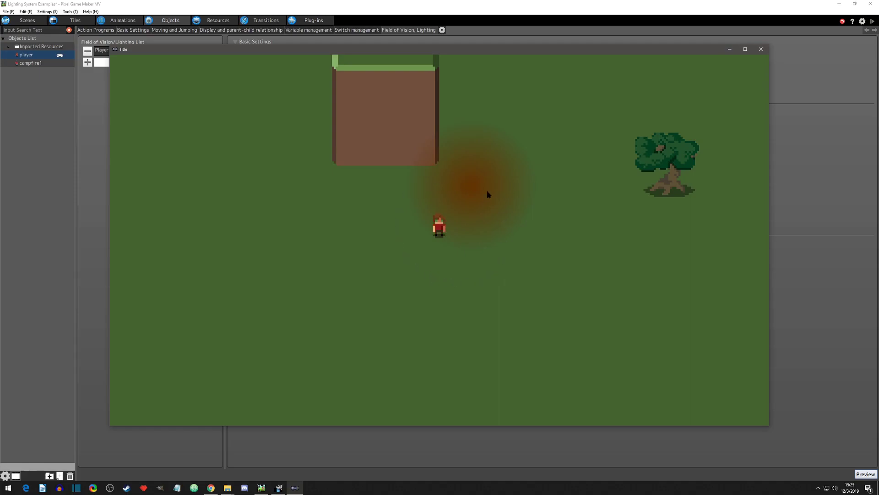
{"action": "mouse_move", "coordinate": [761, 49]}
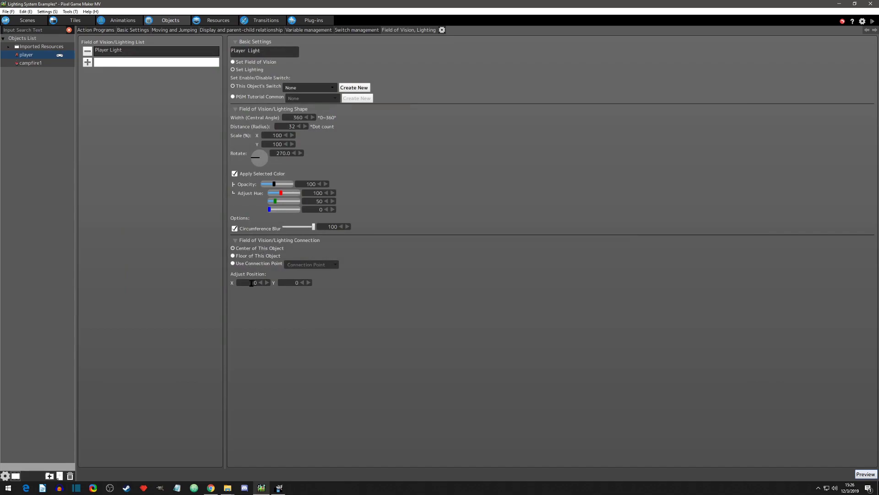
Keep the light's position offset at X 0, Y 0 and confirm it glows centred on the player.
{"action": "left_click", "coordinate": [246, 282]}
{"action": "type", "text": "50"}
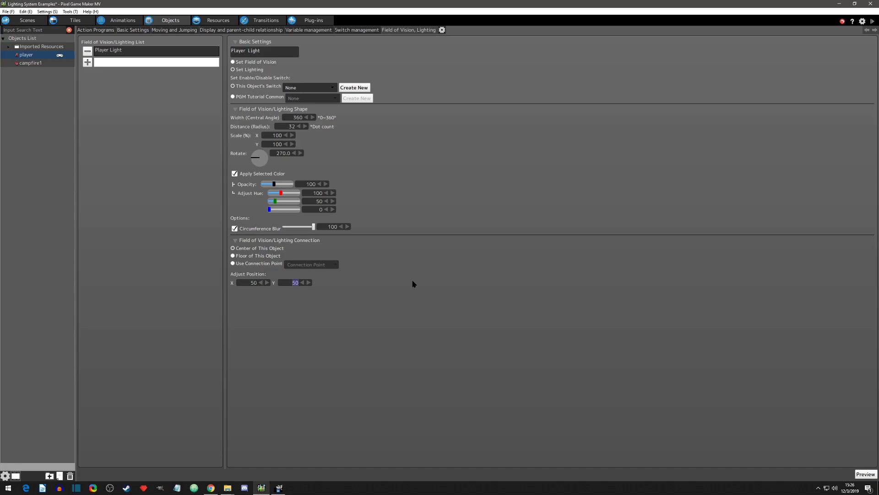
{"action": "mouse_move", "coordinate": [783, 418]}
{"action": "type", "text": "0"}
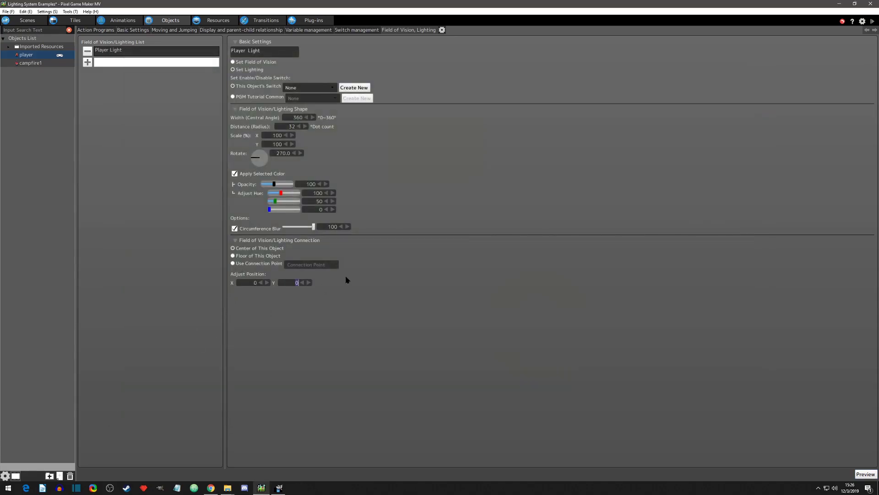
{"action": "left_click", "coordinate": [866, 473]}
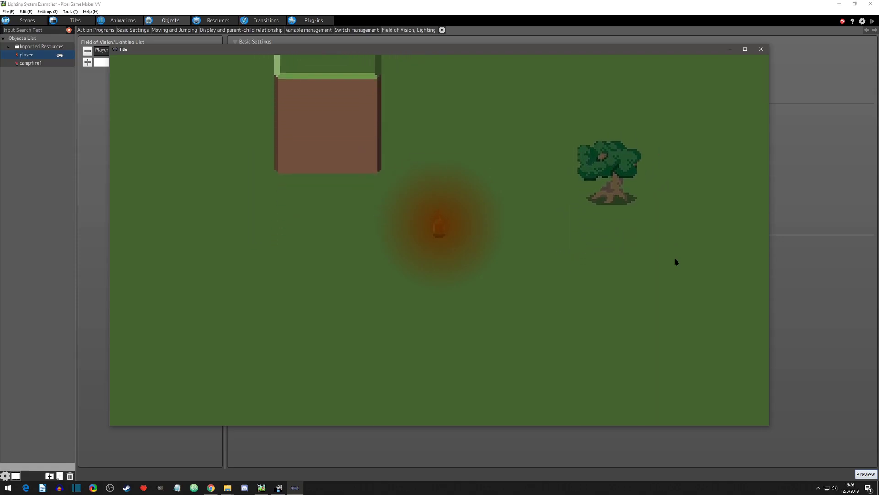
{"action": "mouse_move", "coordinate": [457, 229]}
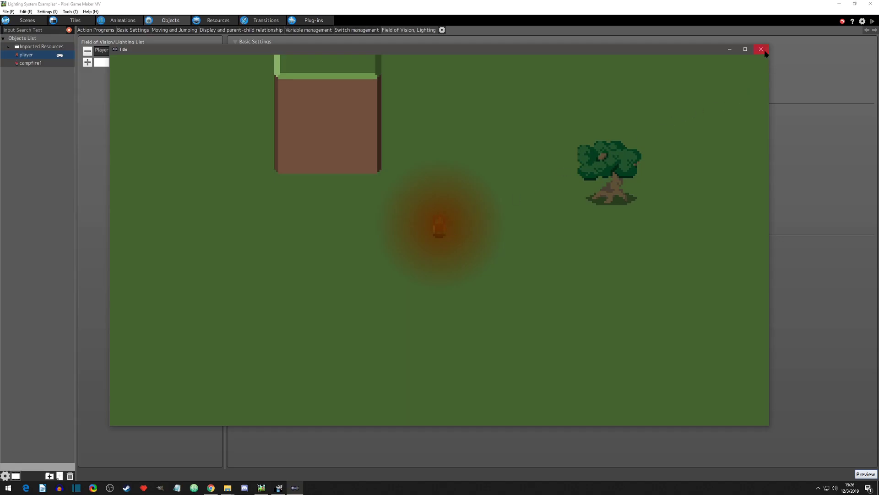
{"action": "left_click", "coordinate": [761, 49]}
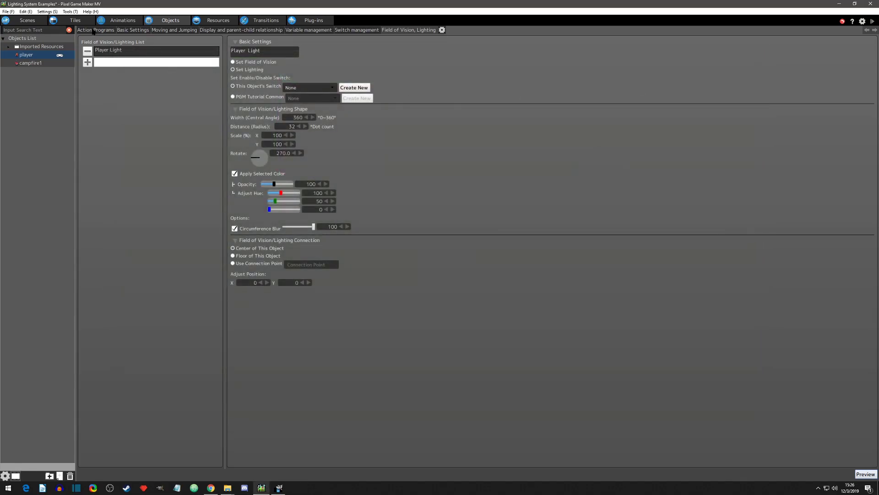
Add a new action to the player's action program and name it 'setup'.
{"action": "left_click", "coordinate": [95, 30]}
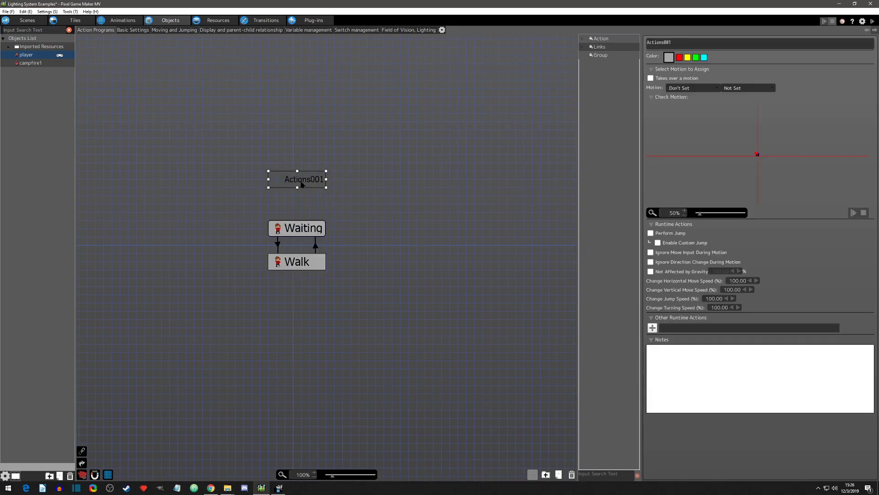
{"action": "type", "text": "setup"}
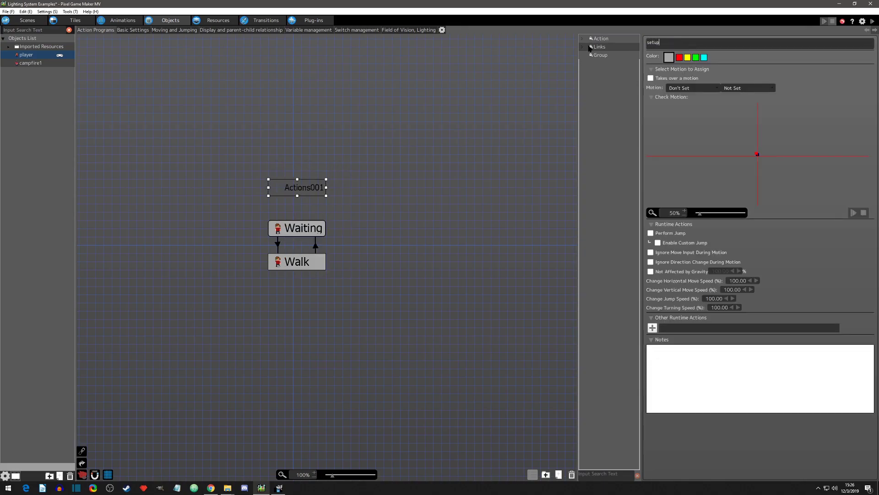
Link setup into the Waiting action with Change Unconditionally, then select setup.
{"action": "right_click", "coordinate": [298, 187]}
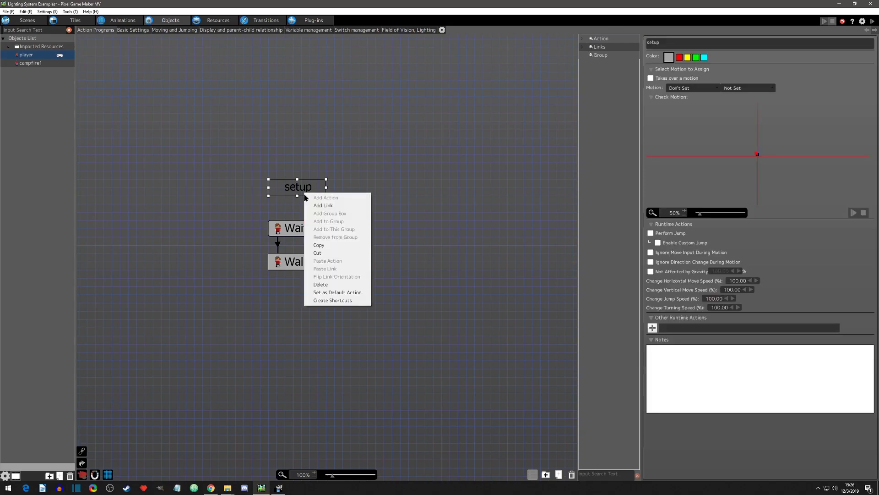
{"action": "left_click", "coordinate": [324, 205]}
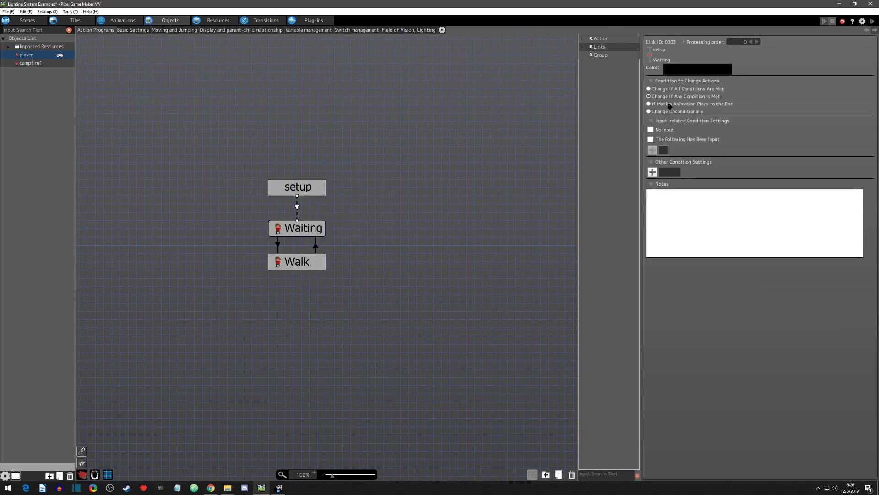
{"action": "left_click", "coordinate": [649, 111]}
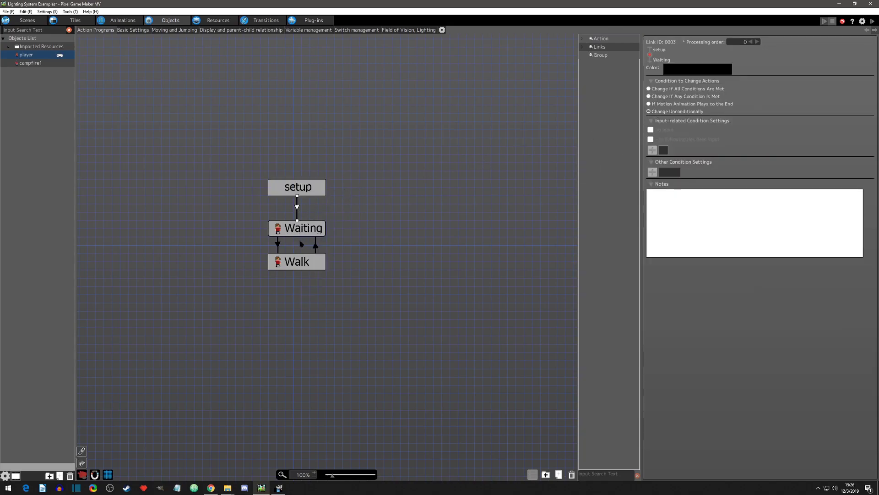
{"action": "left_click", "coordinate": [296, 187]}
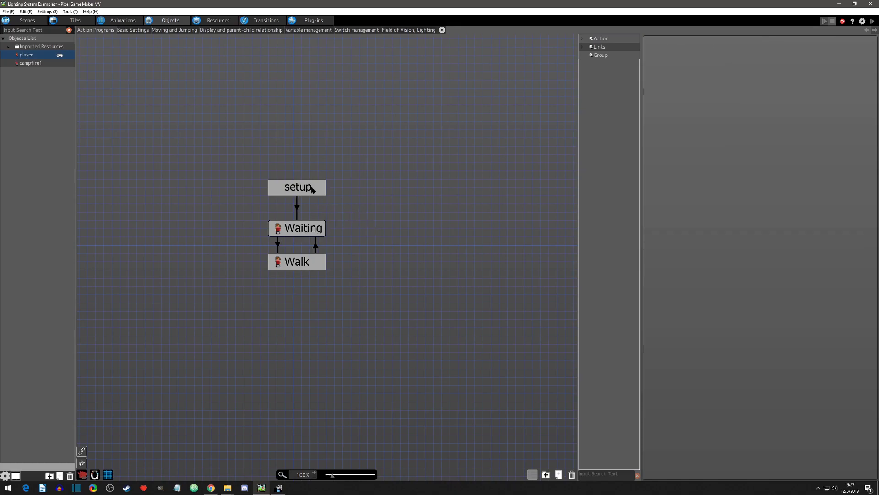
{"action": "left_click", "coordinate": [296, 187]}
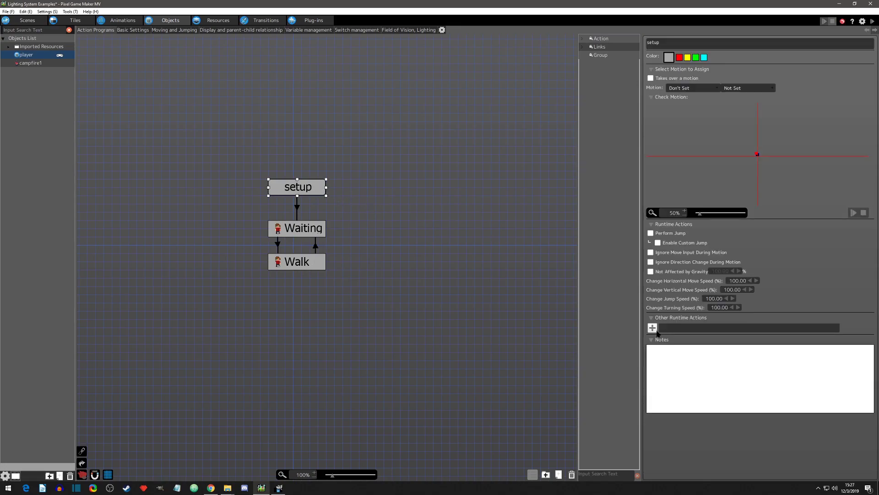
{"action": "mouse_move", "coordinate": [531, 264]}
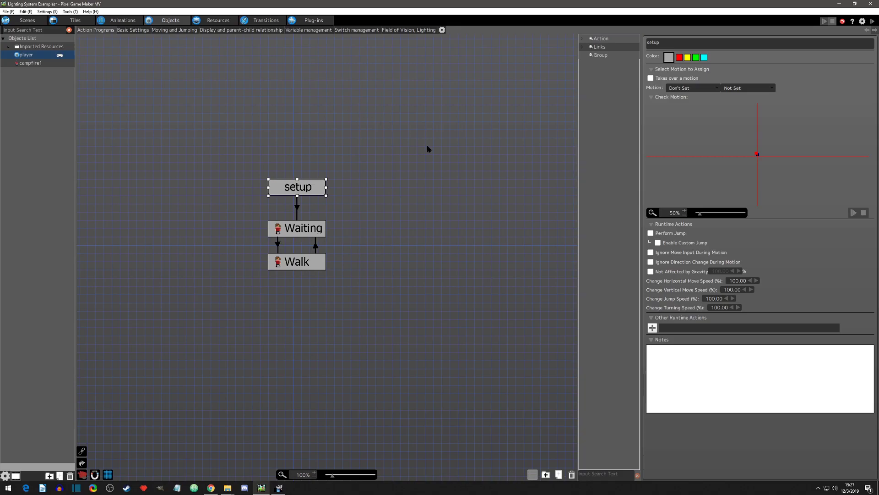
Add a runtime action applying screen effects to the scene: Darken 60 over 3.00 seconds.
{"action": "left_click", "coordinate": [651, 328]}
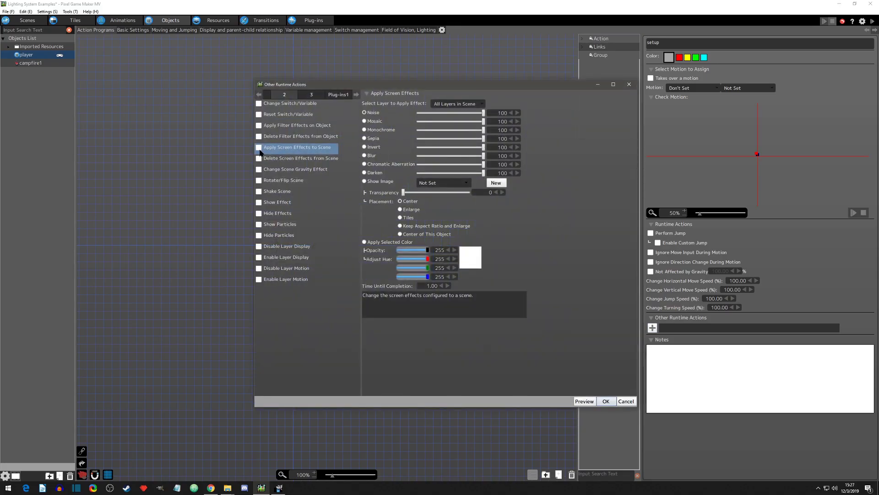
{"action": "left_click", "coordinate": [258, 147]}
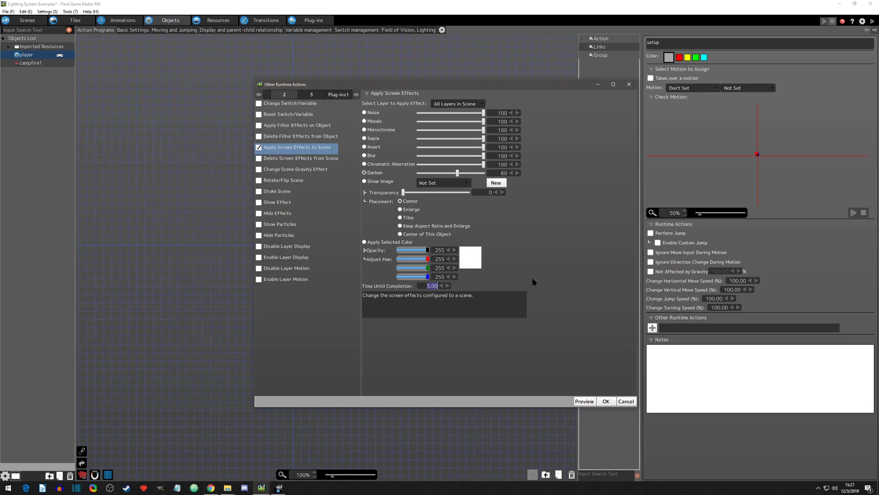
{"action": "left_click", "coordinate": [605, 401]}
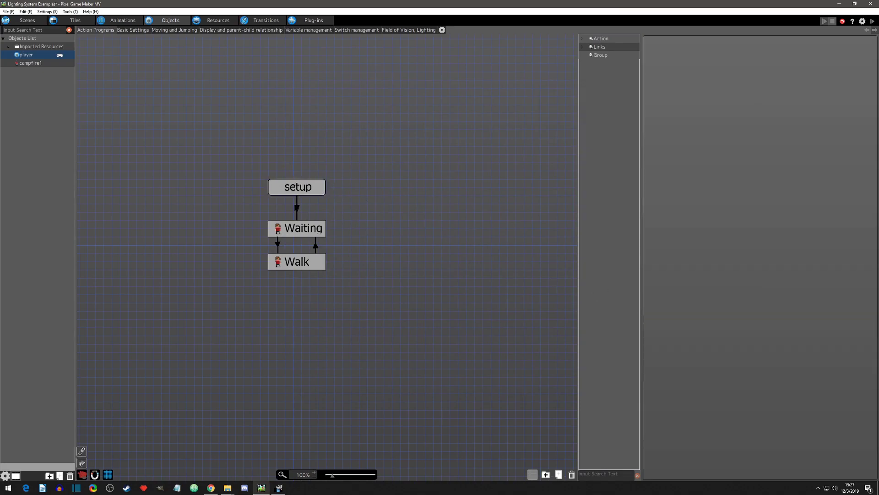
Inspect the setup-to-Waiting link and the Waiting action's settings.
{"action": "left_click", "coordinate": [296, 208]}
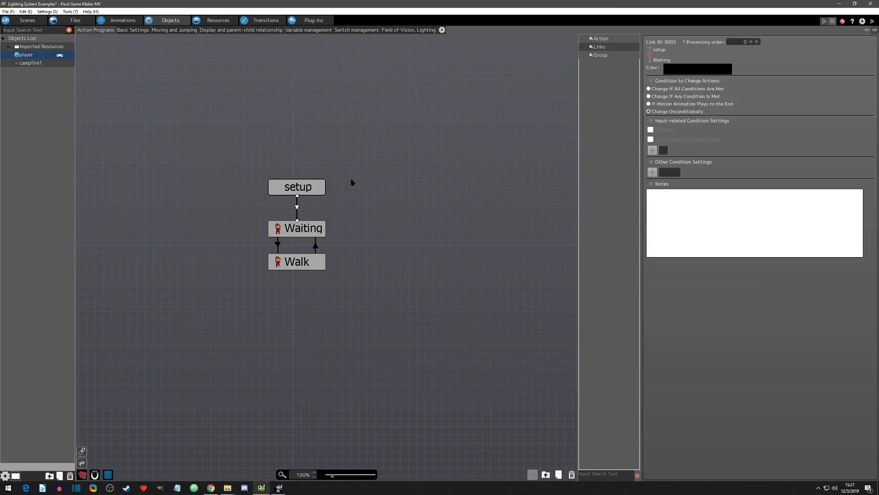
{"action": "left_click", "coordinate": [303, 229]}
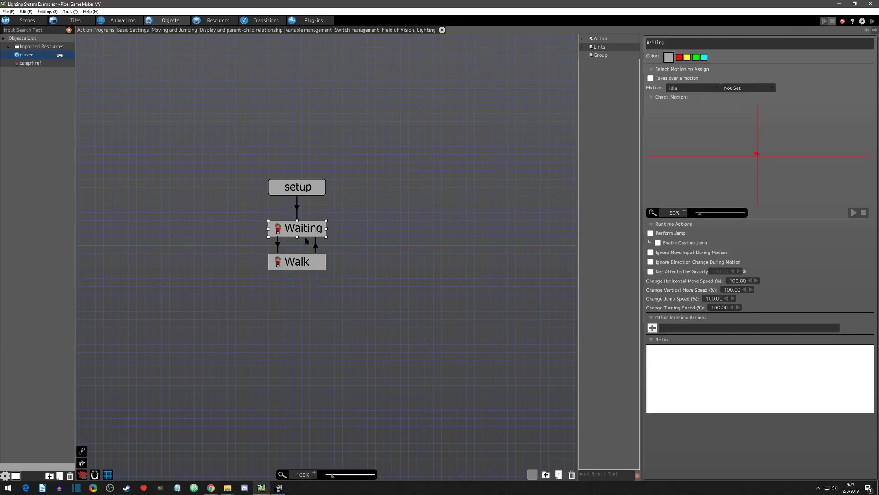